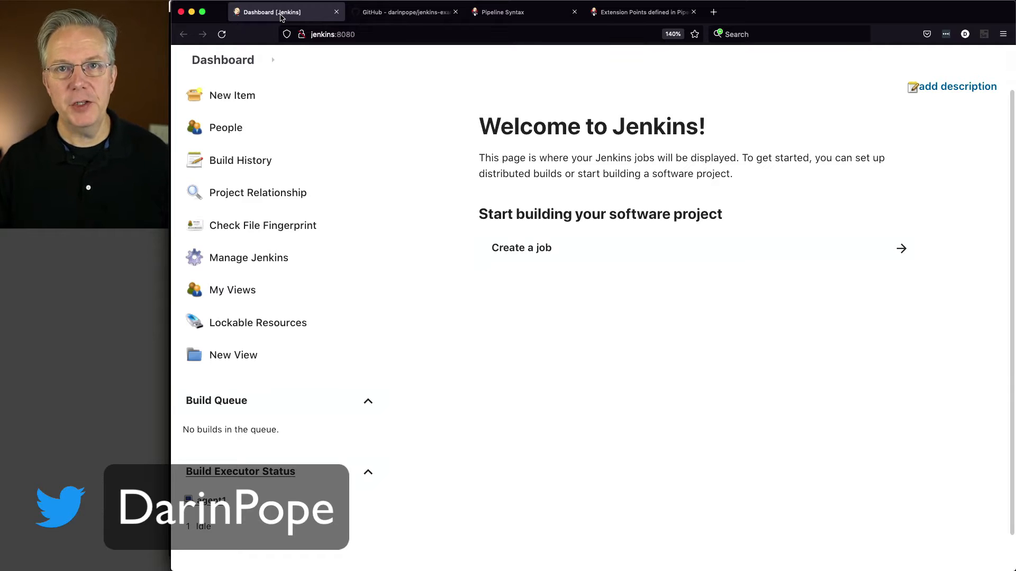
Copy the repository's HTTPS clone URL on GitHub and return to Jenkins' new item page.
scroll(down, 3)
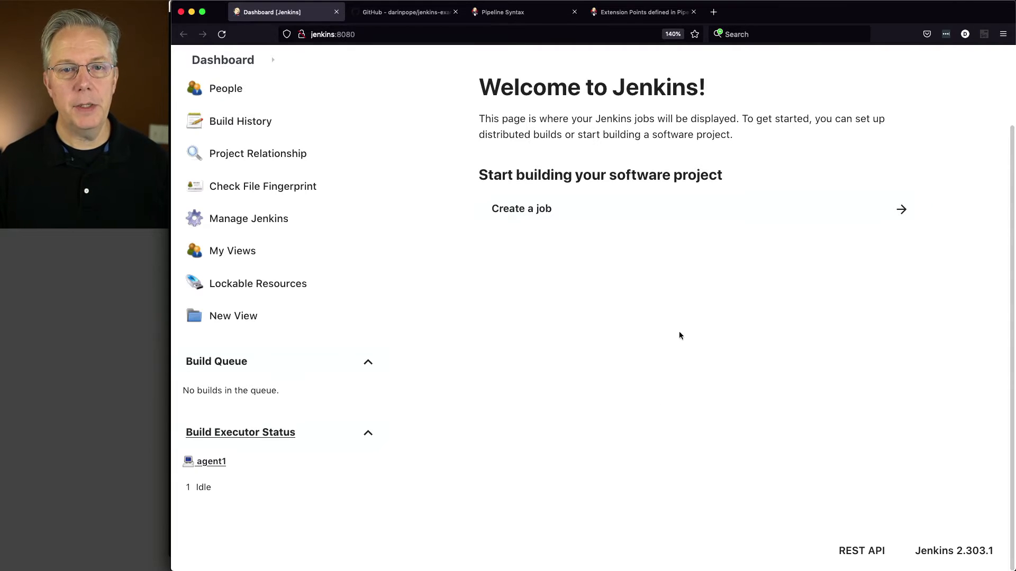
click(402, 12)
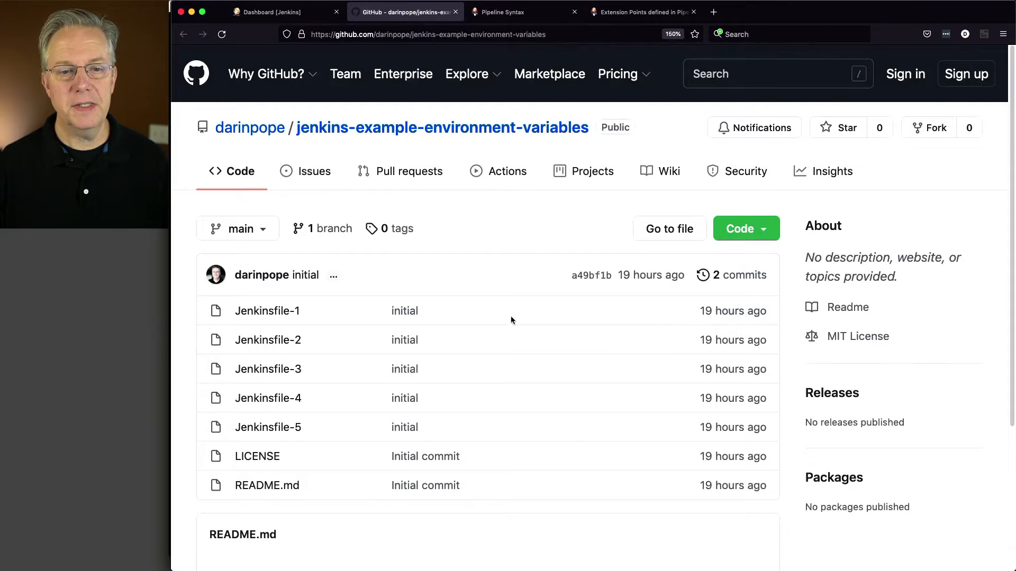
mouse_move(294, 313)
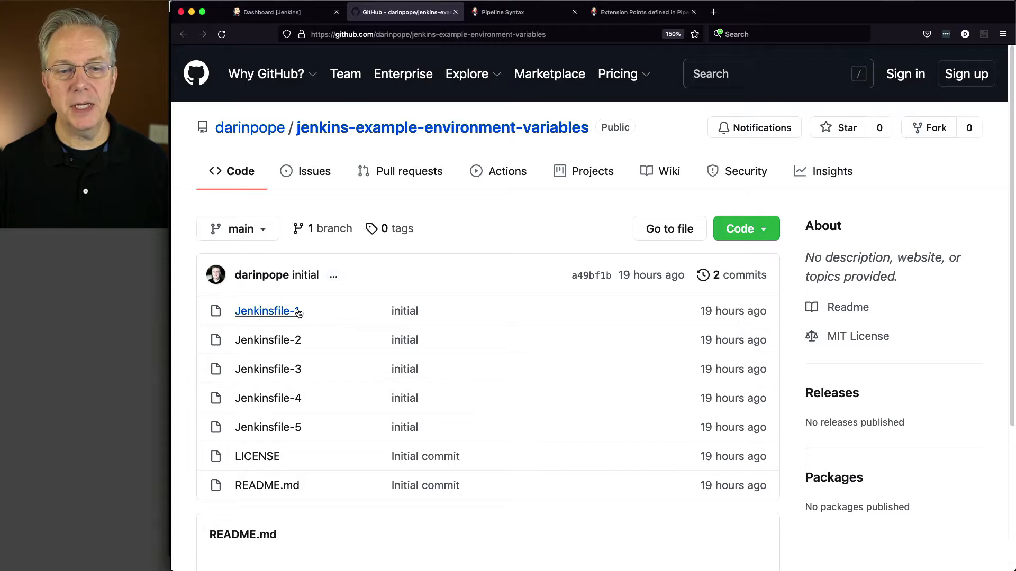
mouse_move(770, 229)
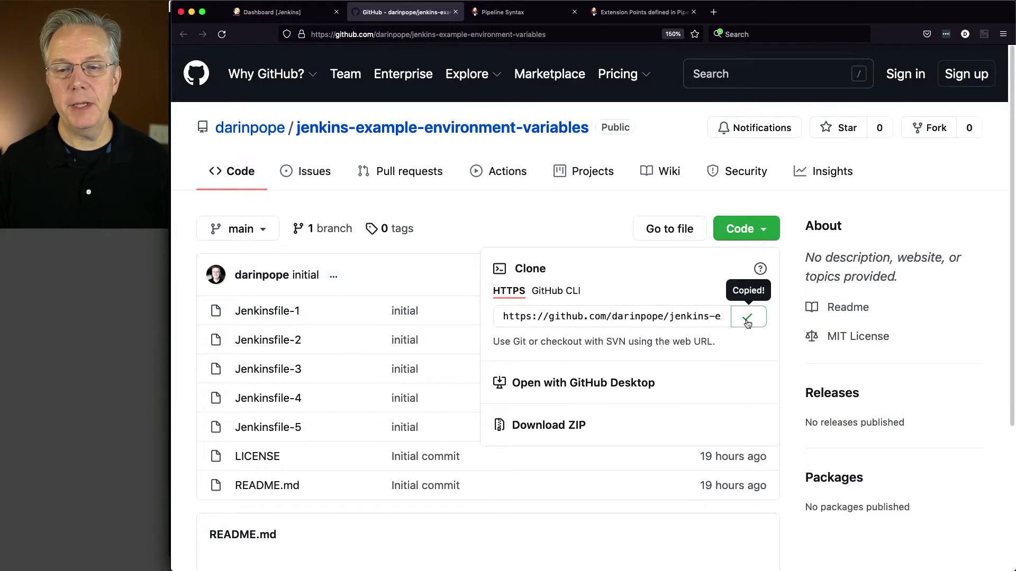
click(271, 11)
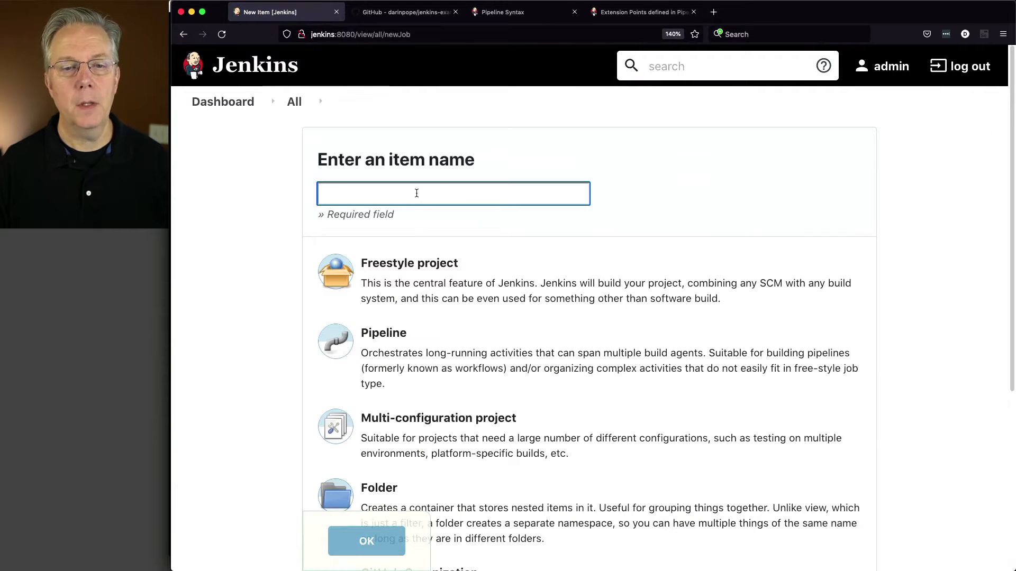
Save a Pipeline job 'env' using SCM Git, branch */main and script path Jenkinsfile-1.
text(env)
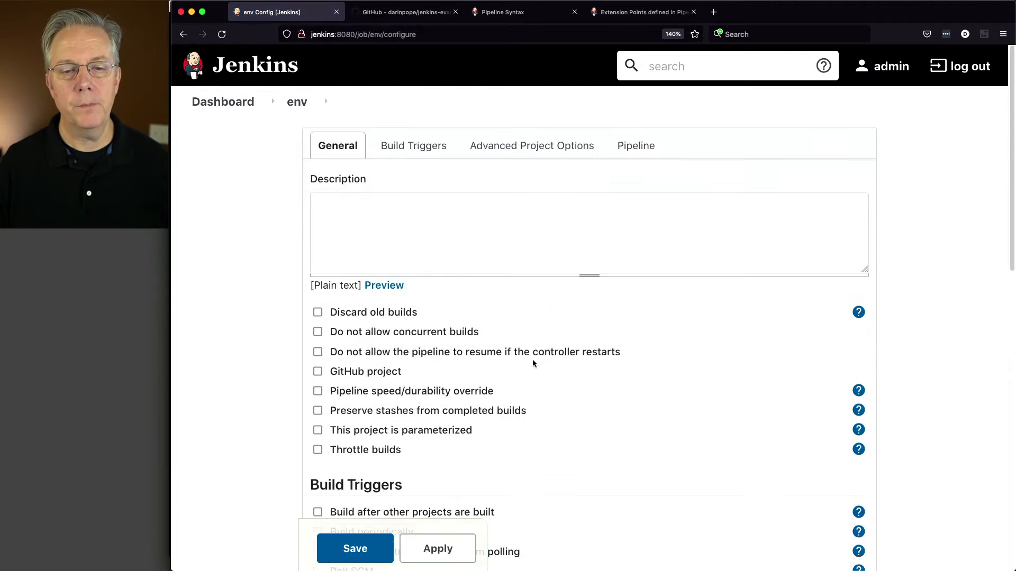
scroll(down, 3)
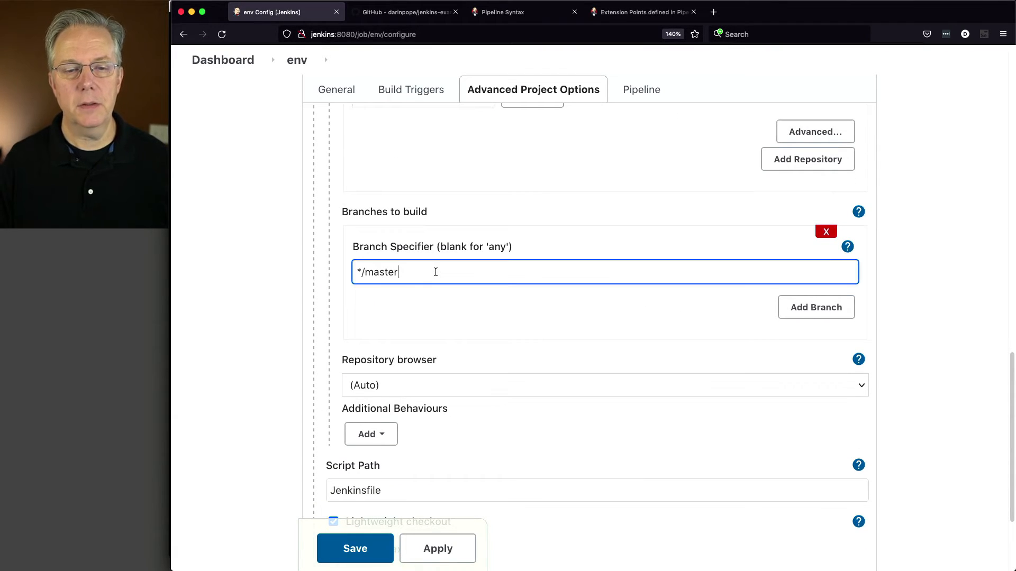
text(*/main)
click(596, 490)
text(-)
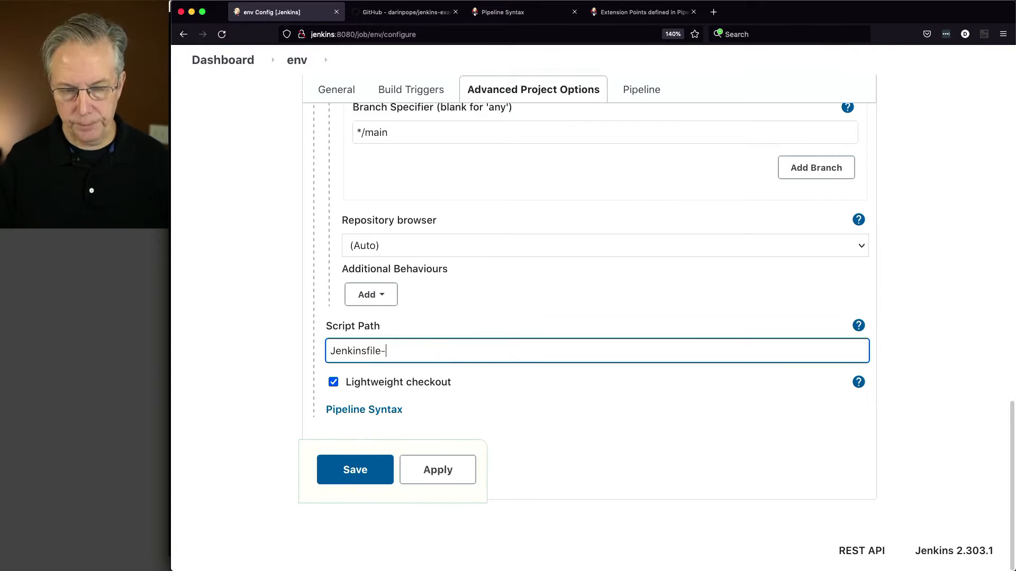
click(356, 470)
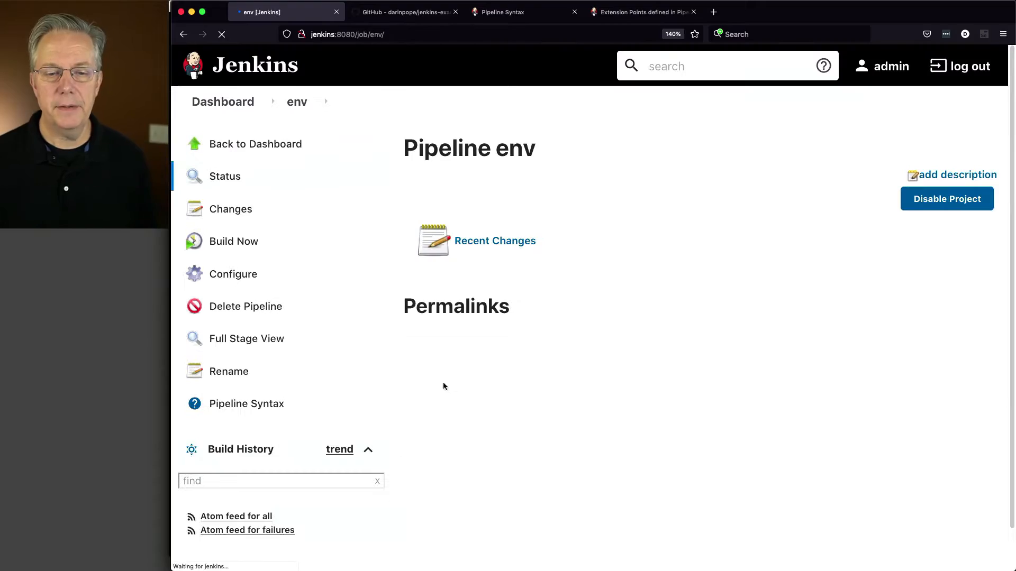
View Jenkinsfile-1 on GitHub, whose single stage runs 'env | sort'.
click(404, 12)
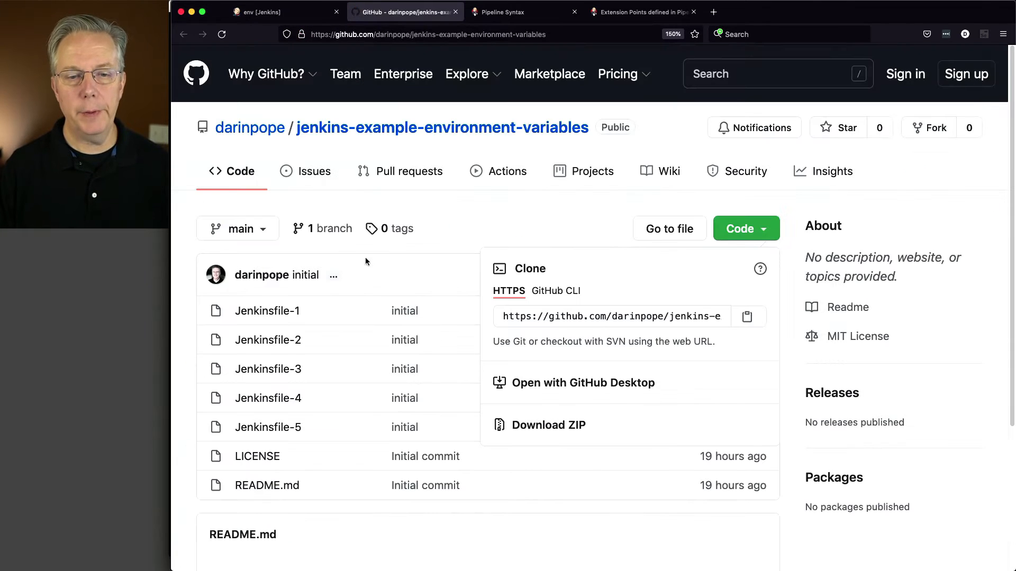
click(267, 311)
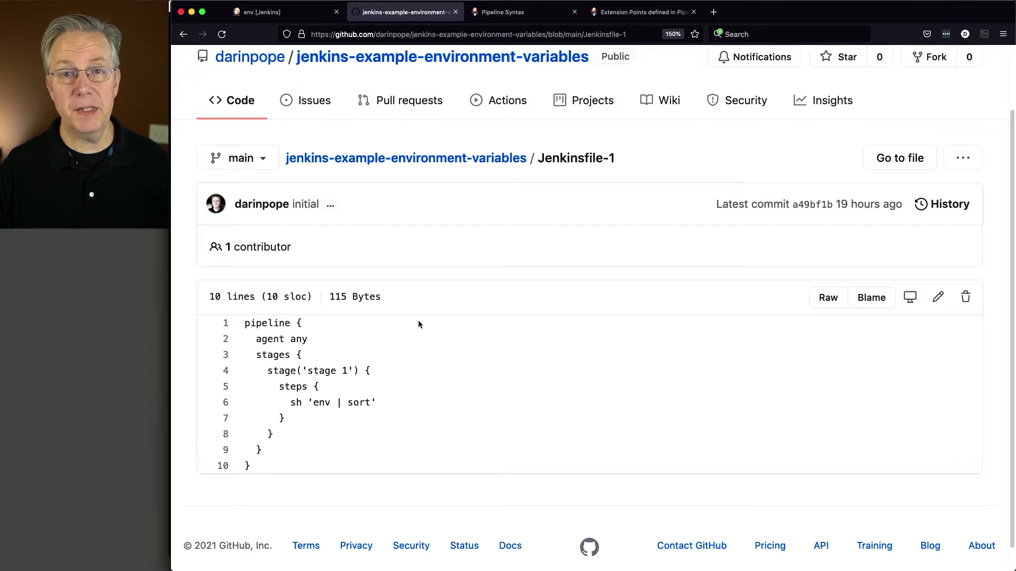
mouse_move(337, 372)
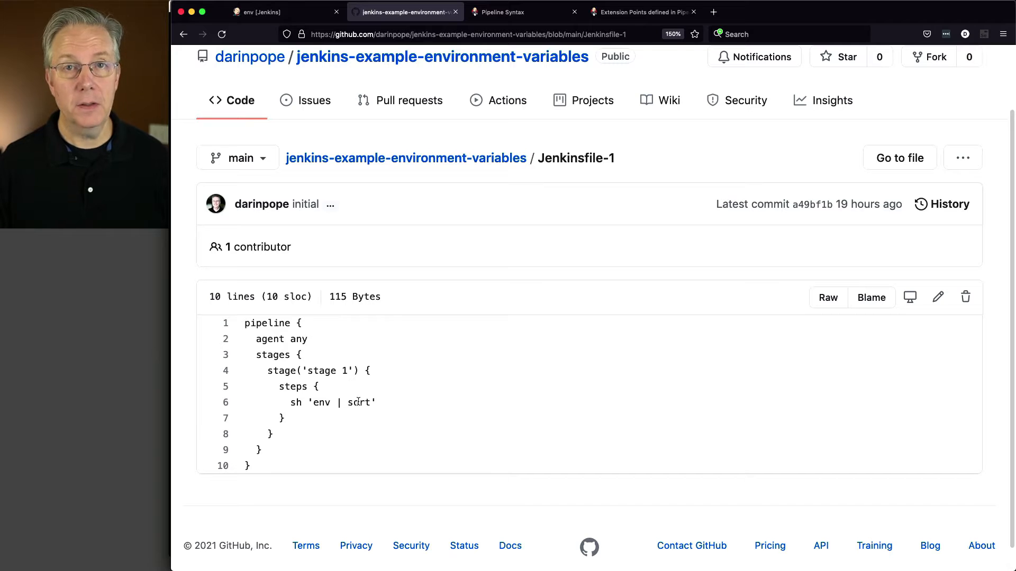
Build the env job and read build #1's console listing of sorted environment variables.
click(258, 12)
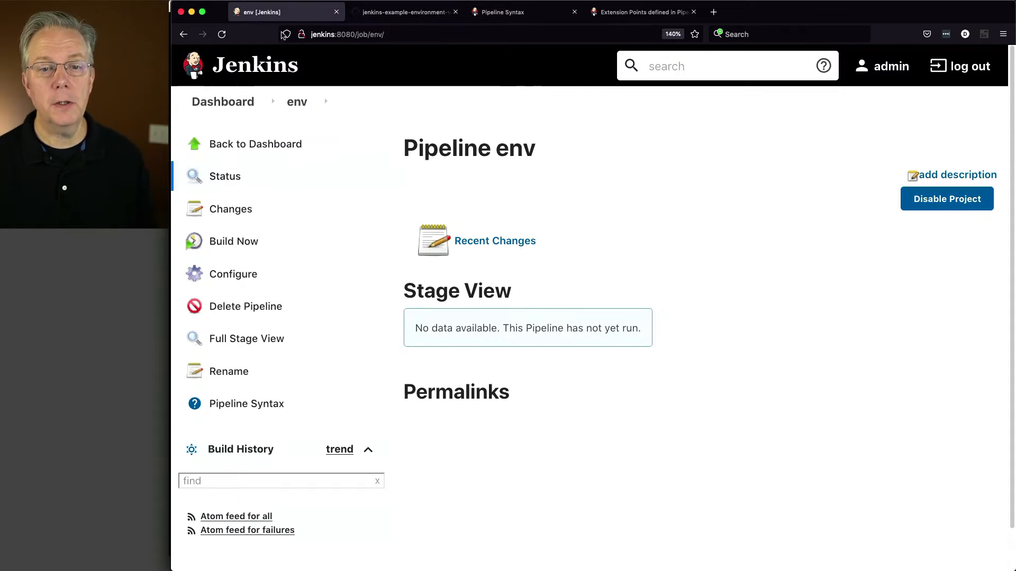
click(234, 242)
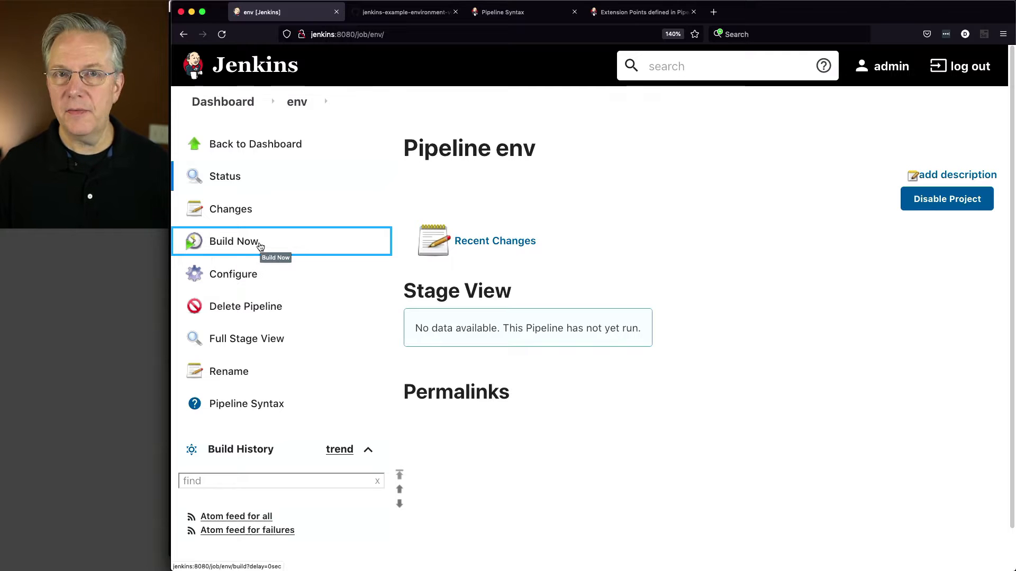
click(234, 241)
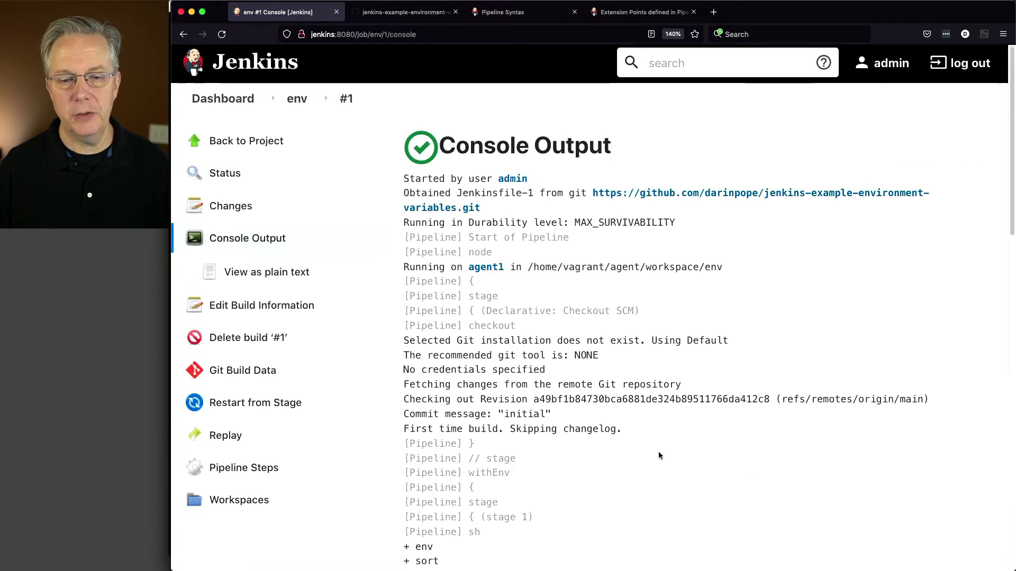
scroll(down, 3)
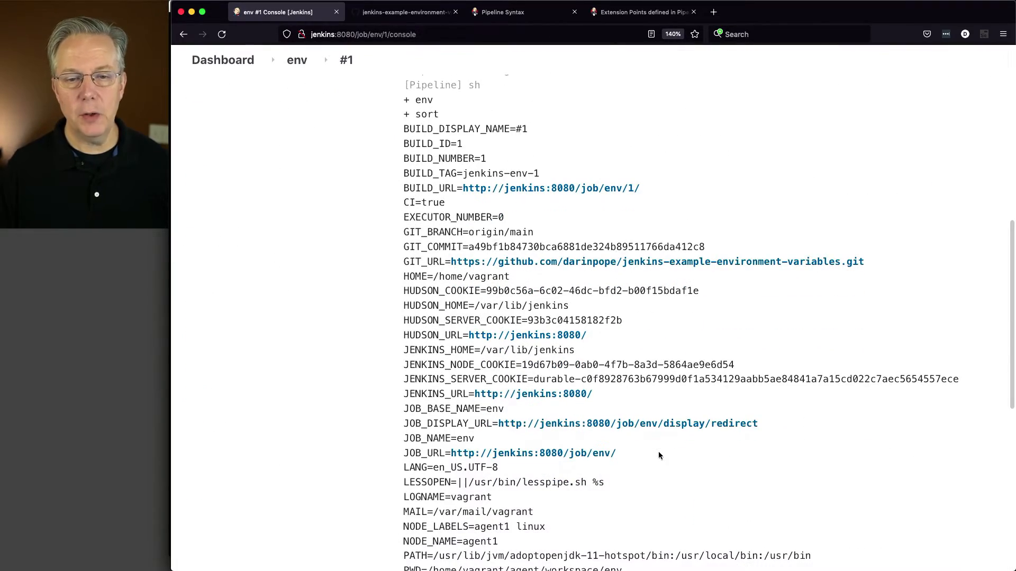
scroll(down, 3)
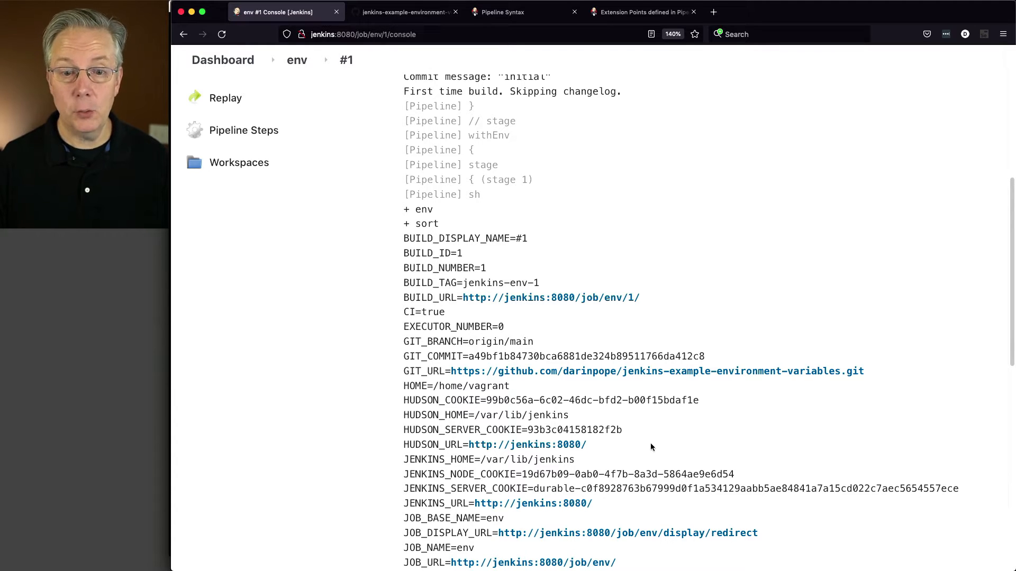
scroll(down, 3)
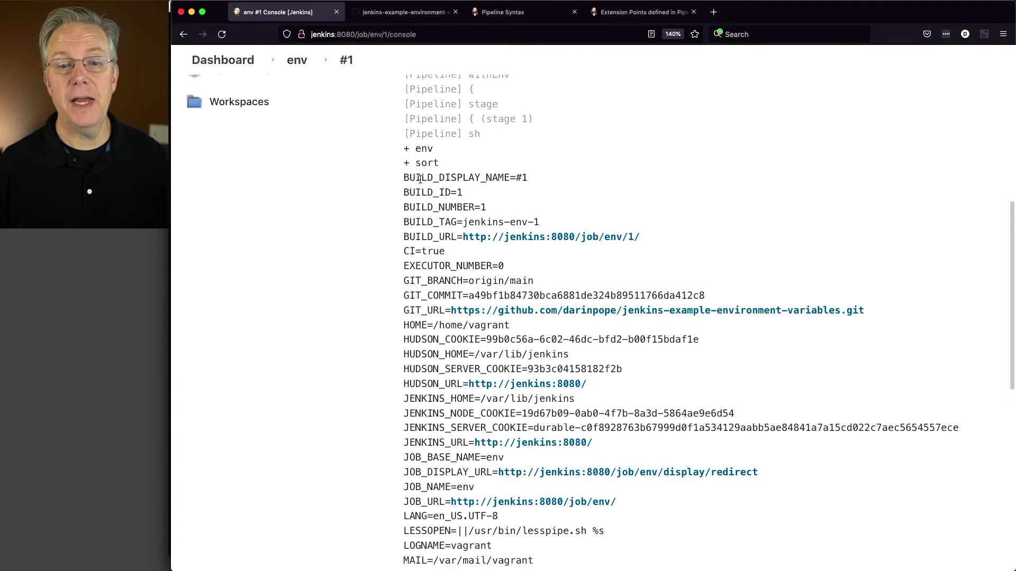
mouse_move(455, 207)
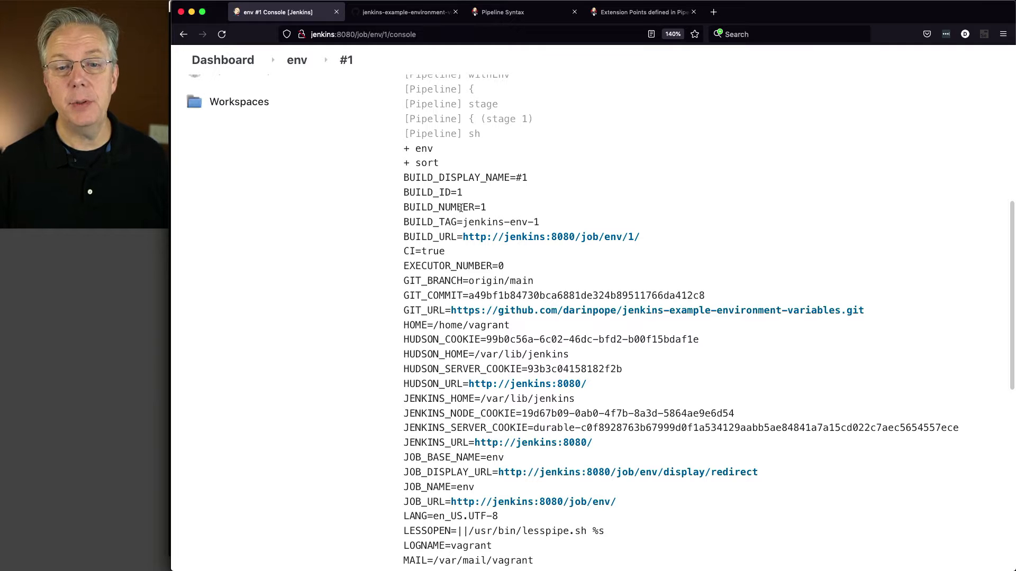
scroll(down, 3)
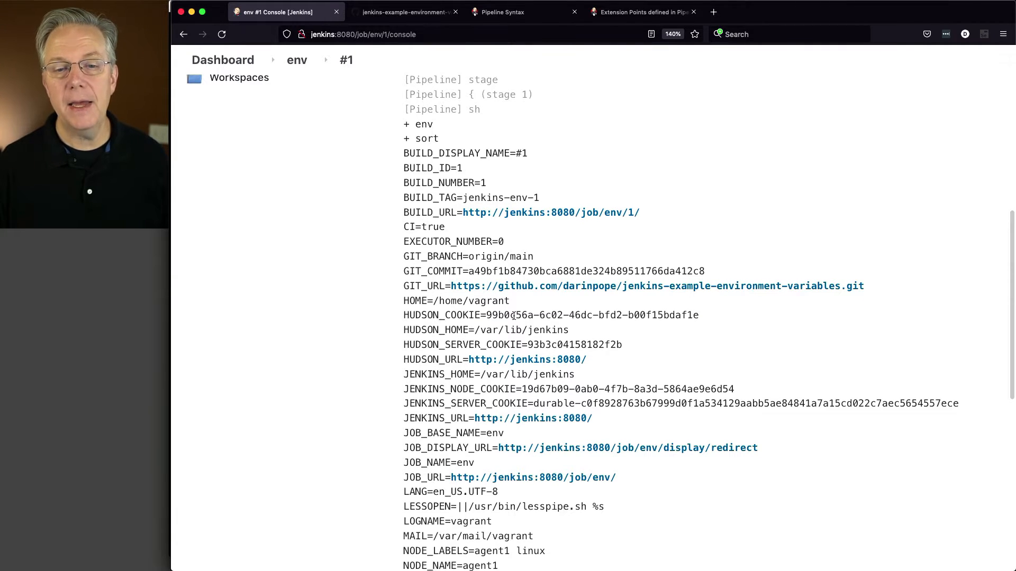
scroll(down, 3)
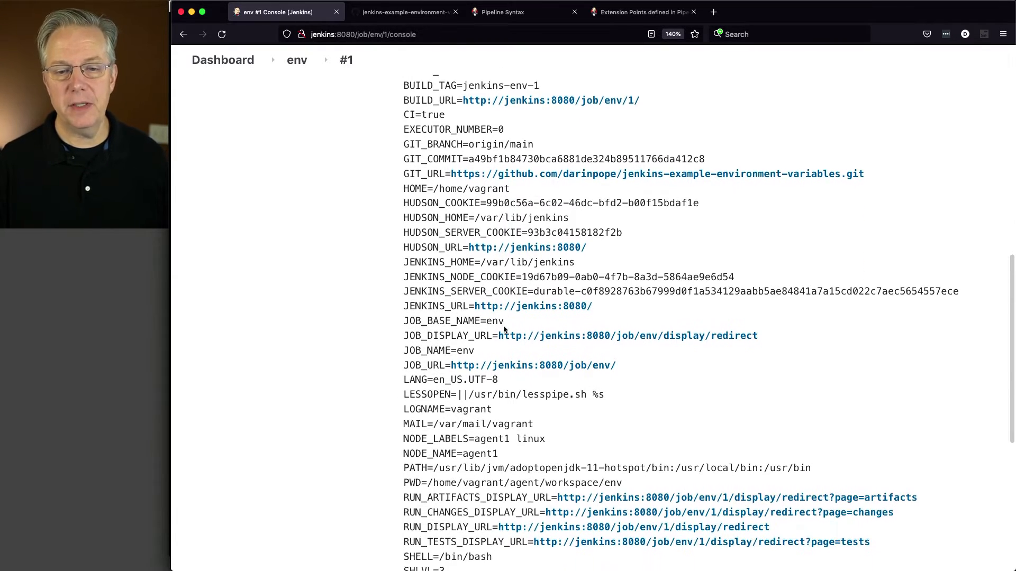
scroll(down, 3)
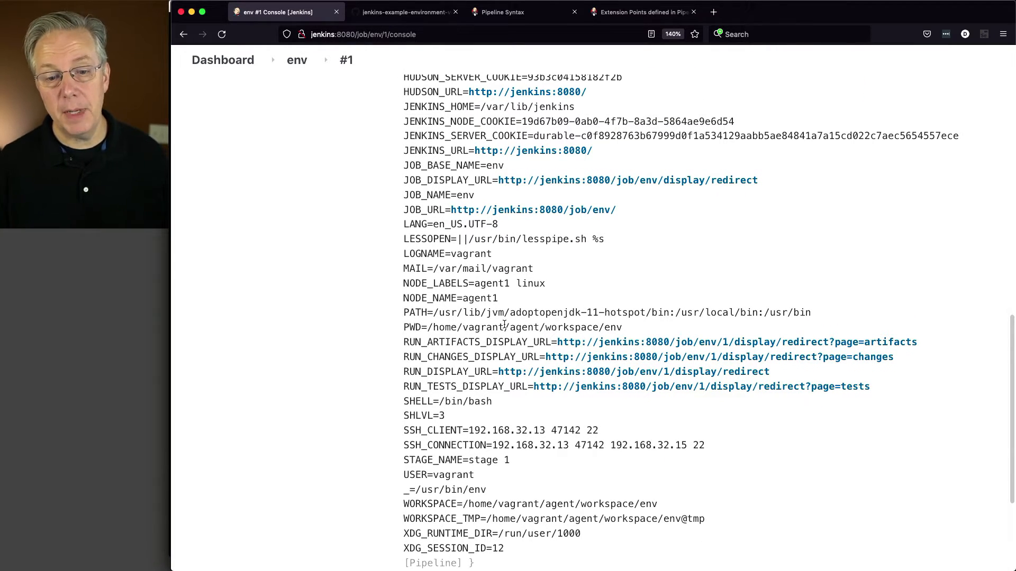
scroll(down, 3)
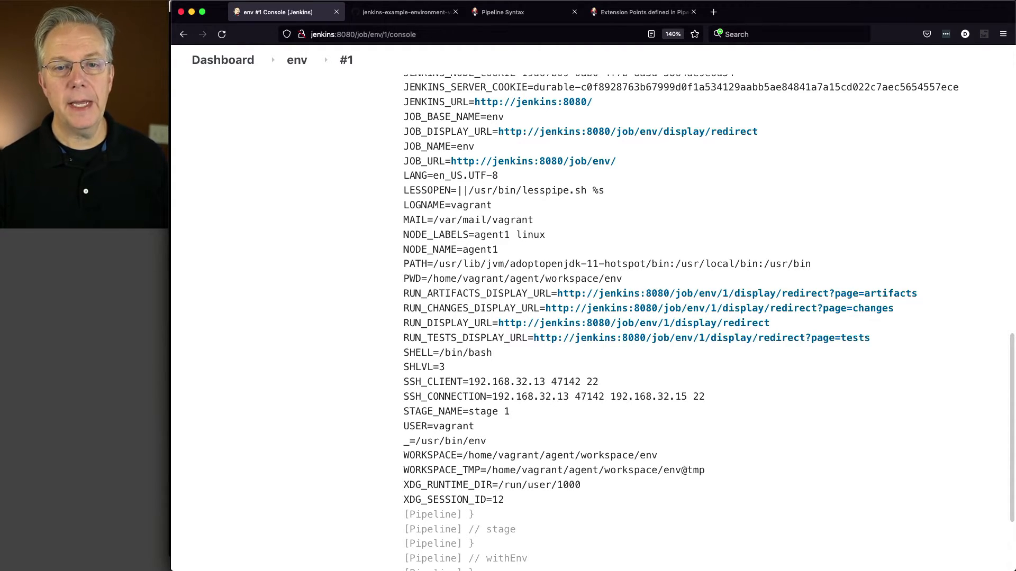
Read Jenkinsfile-2's top-level AAA_TOP_LEVEL_VAR on GitHub, then return to the env job.
click(406, 12)
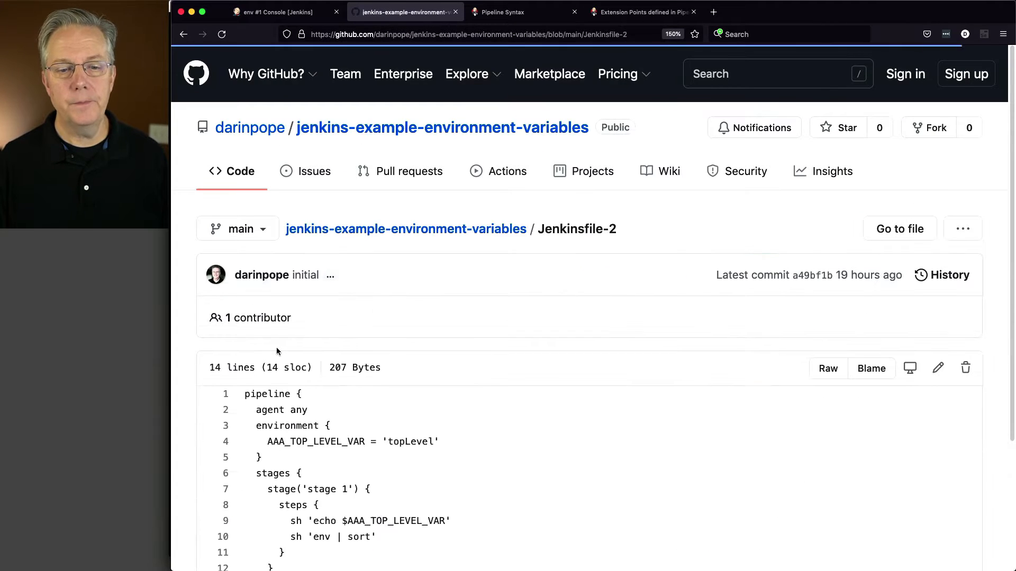
scroll(down, 3)
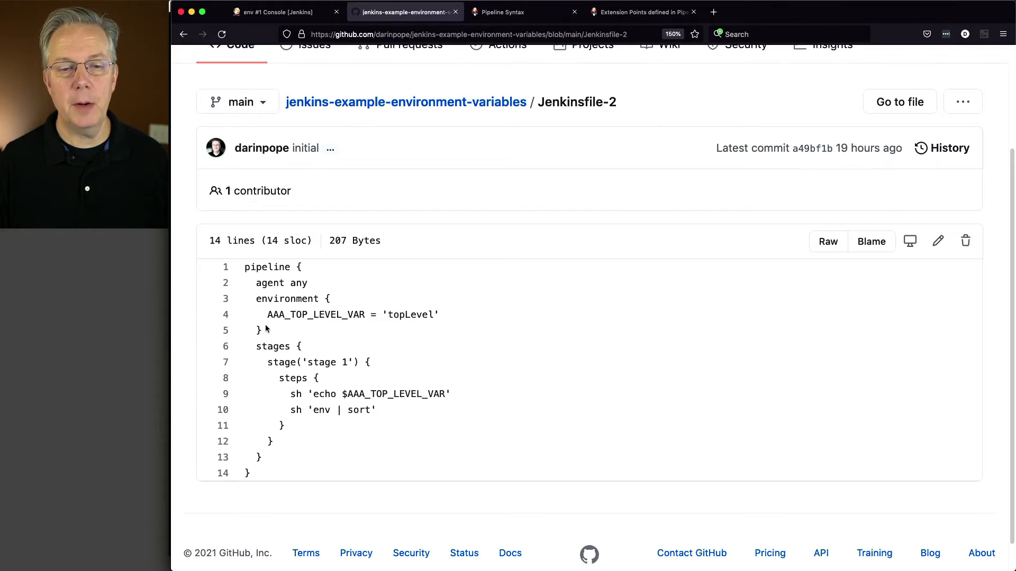
mouse_move(279, 267)
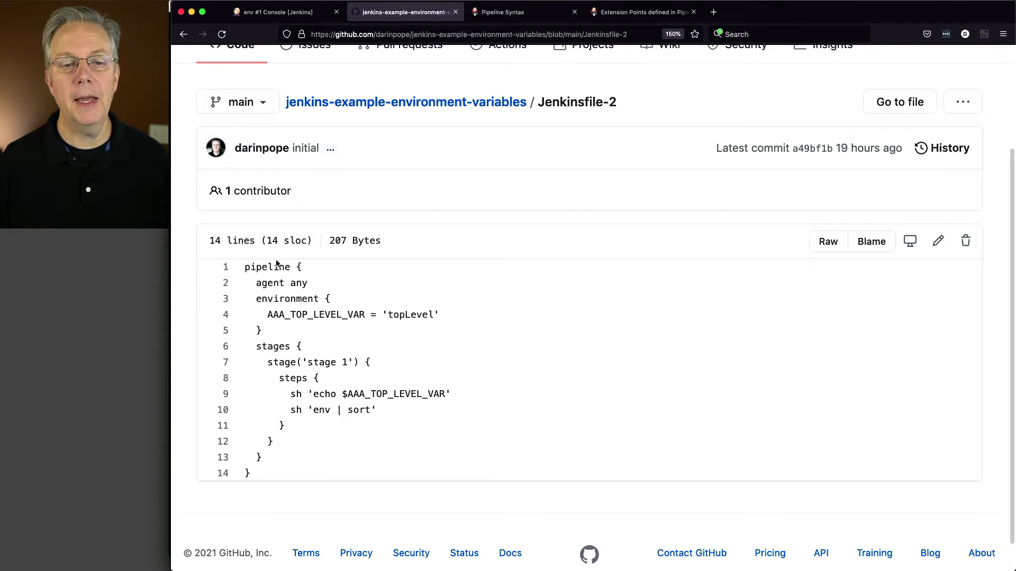
mouse_move(271, 327)
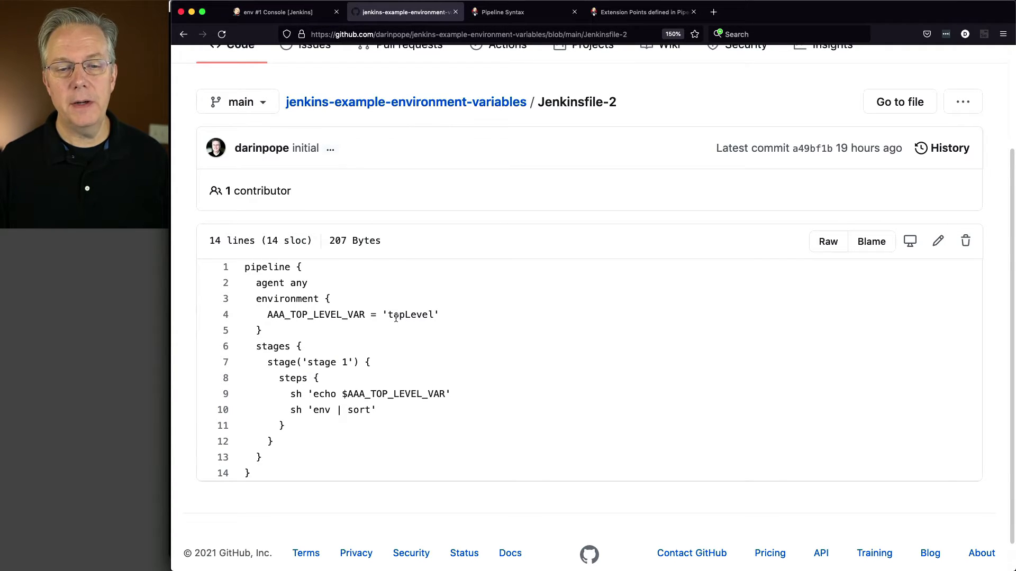
mouse_move(432, 392)
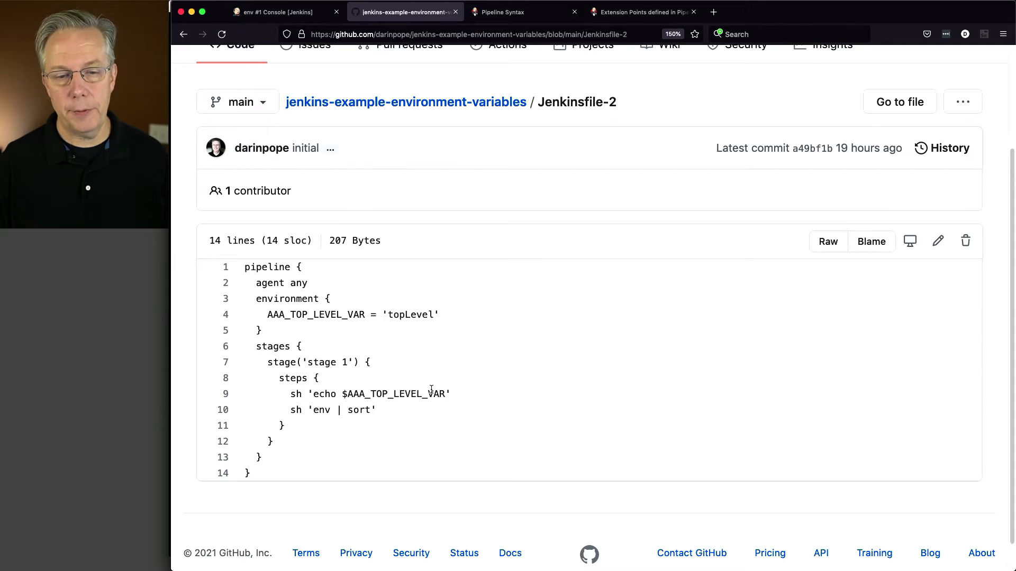
click(273, 12)
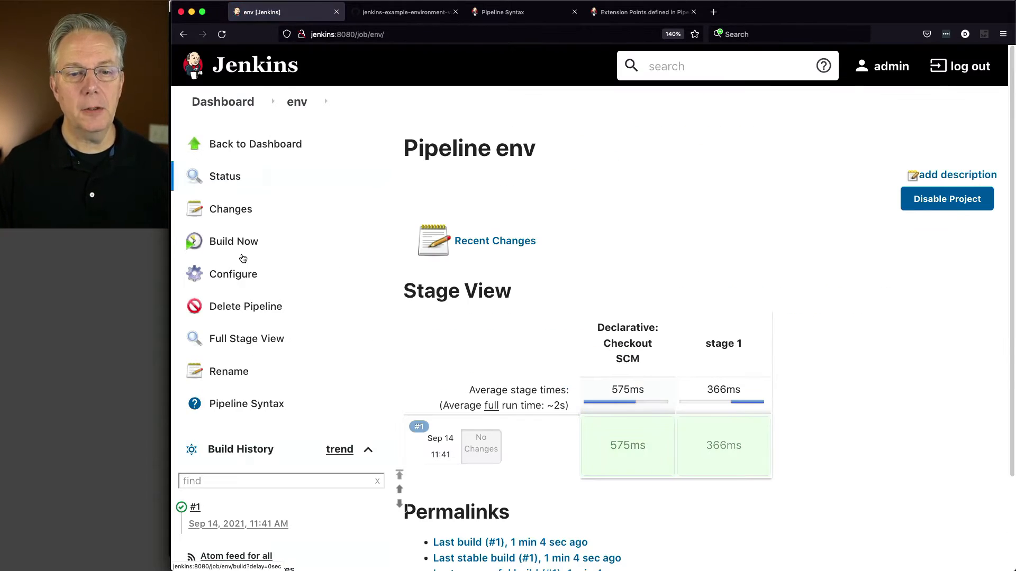
Run build #2 and highlight AAA_TOP_LEVEL_VAR=topLevel in its console output.
click(233, 274)
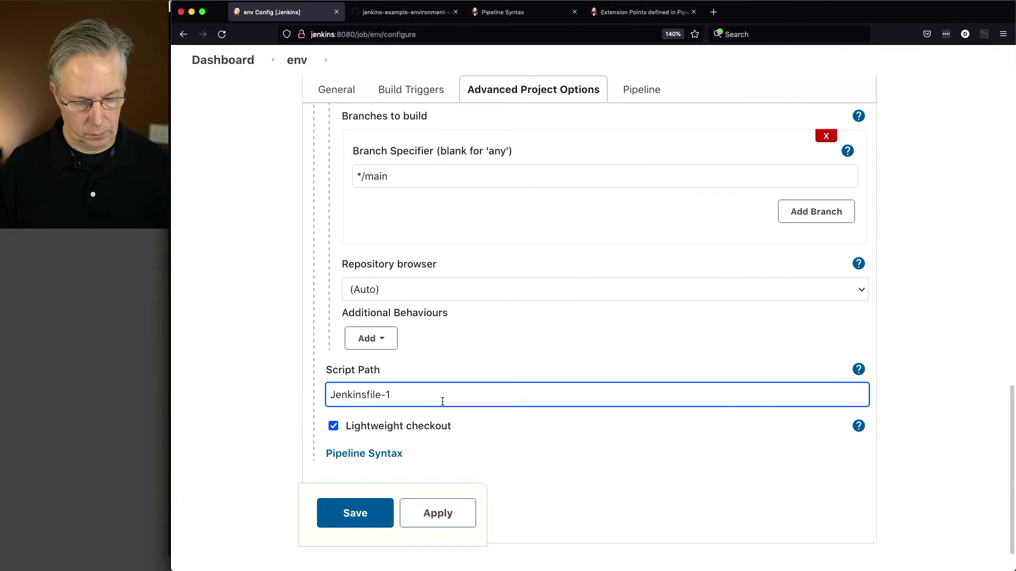
click(355, 513)
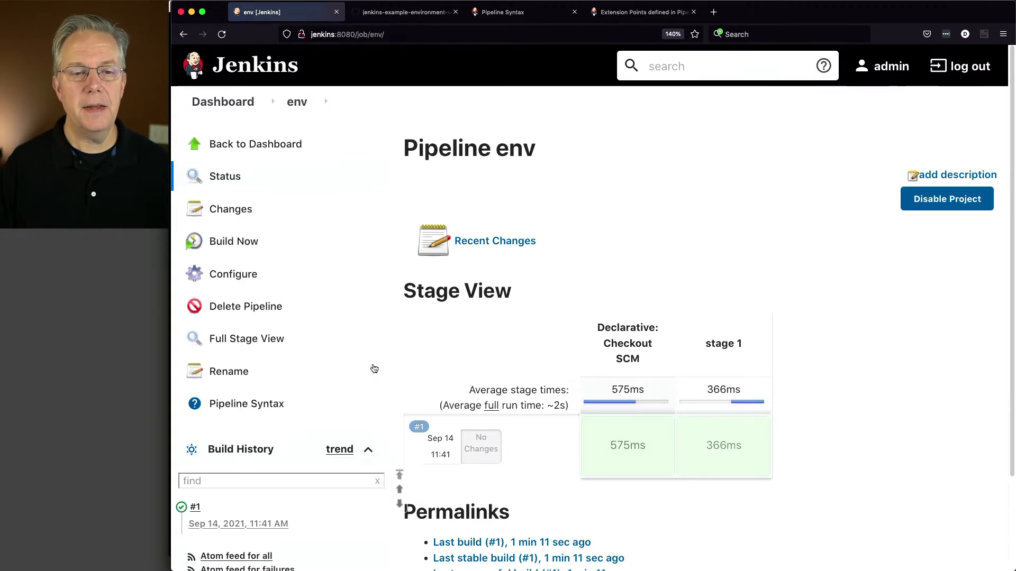
click(234, 241)
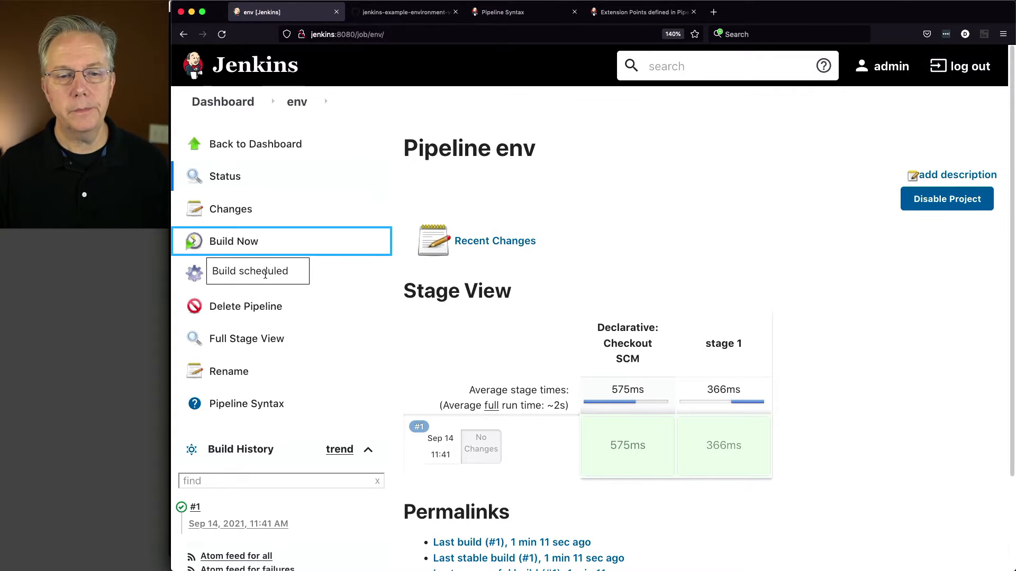
scroll(down, 3)
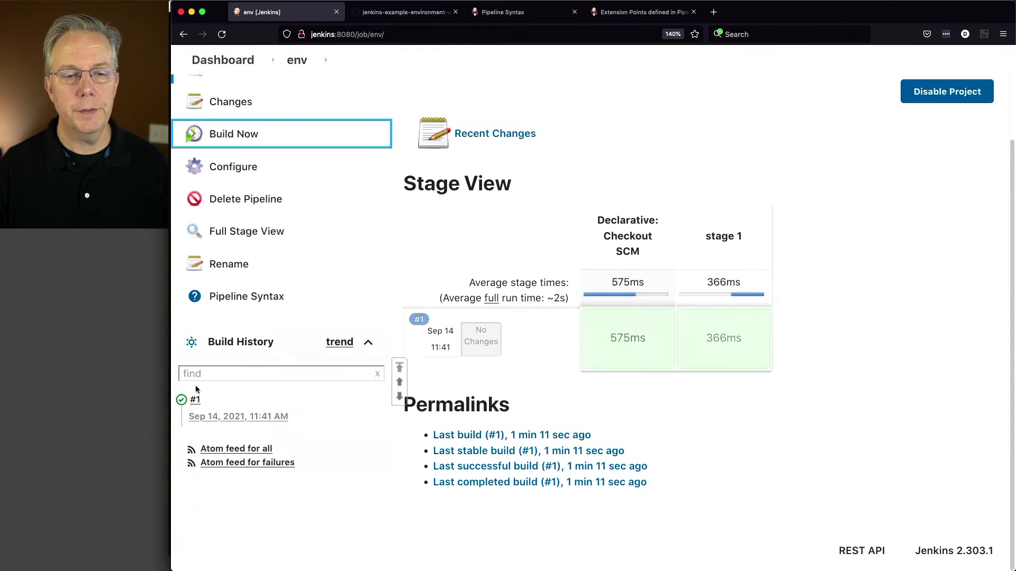
click(233, 135)
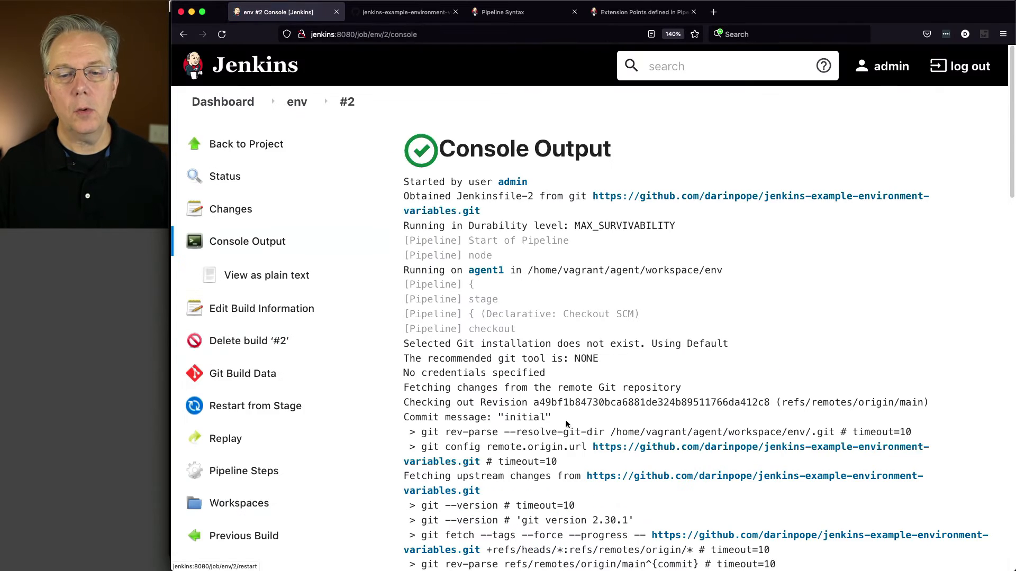
scroll(down, 3)
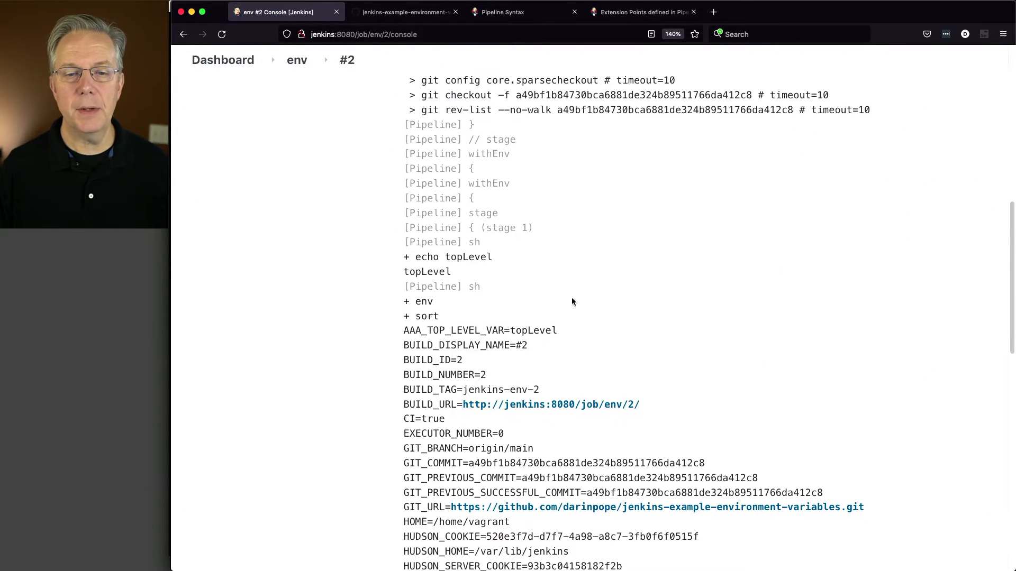
mouse_move(461, 281)
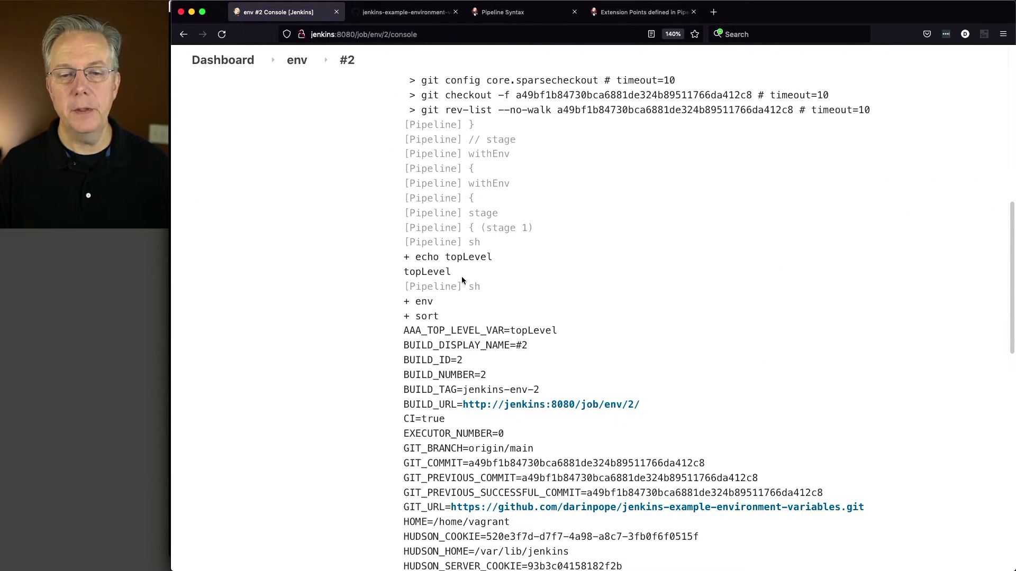
mouse_move(398, 330)
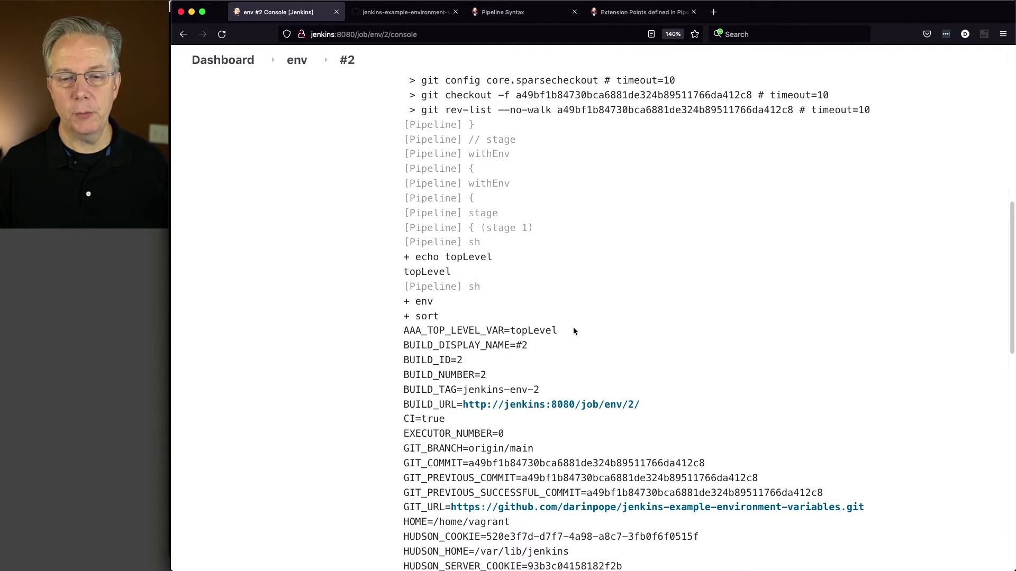
double_click(479, 330)
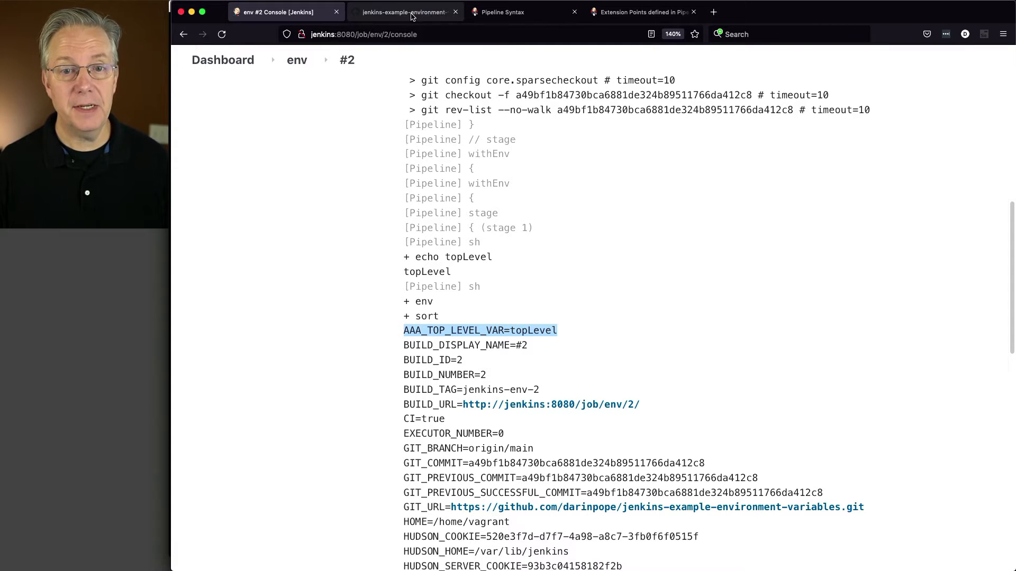
Read Jenkinsfile-3's three stages, with AAA_STAGE_LEVEL_VAR=stageLevel set in stage 2.
click(406, 12)
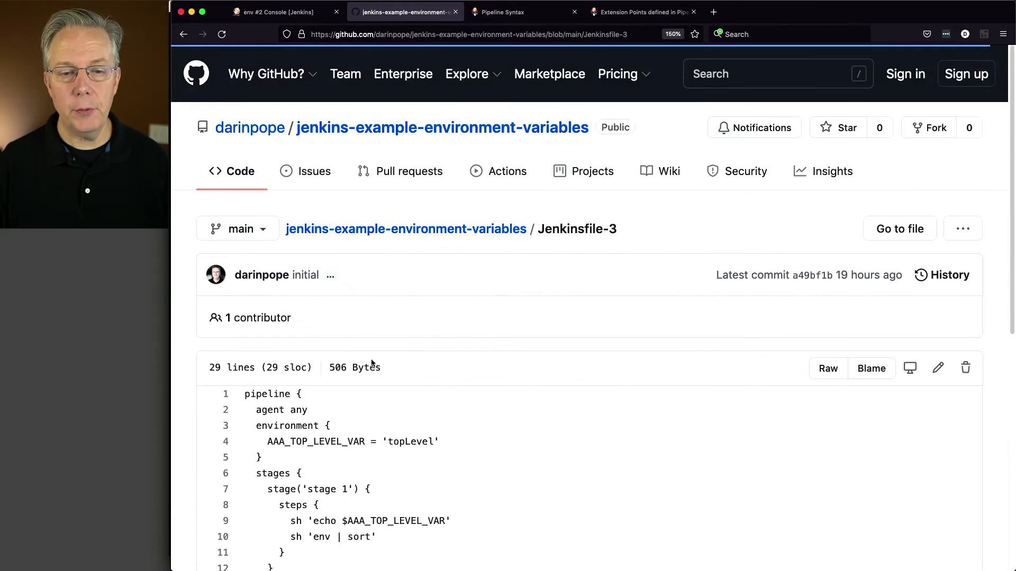
scroll(down, 3)
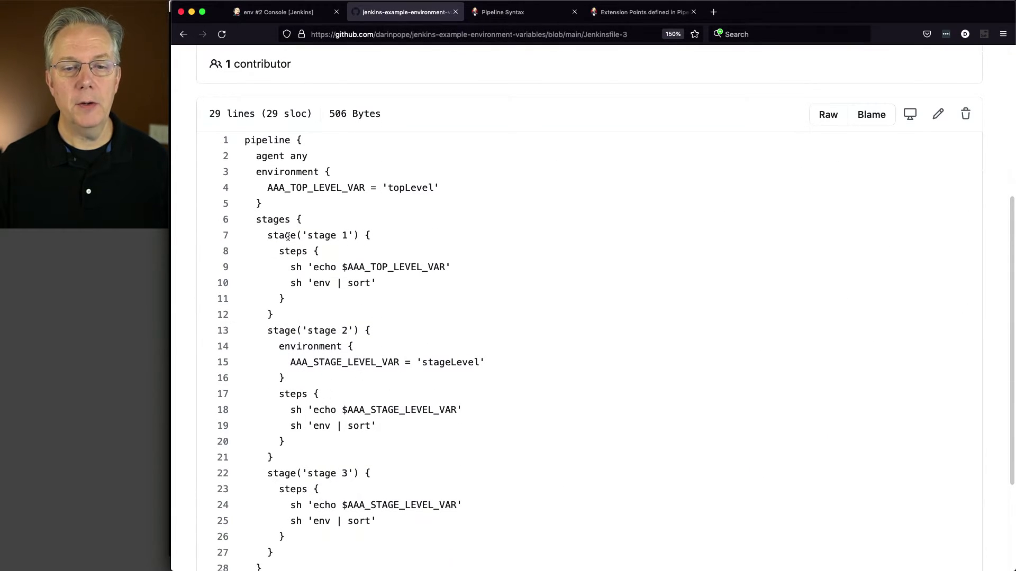
mouse_move(323, 330)
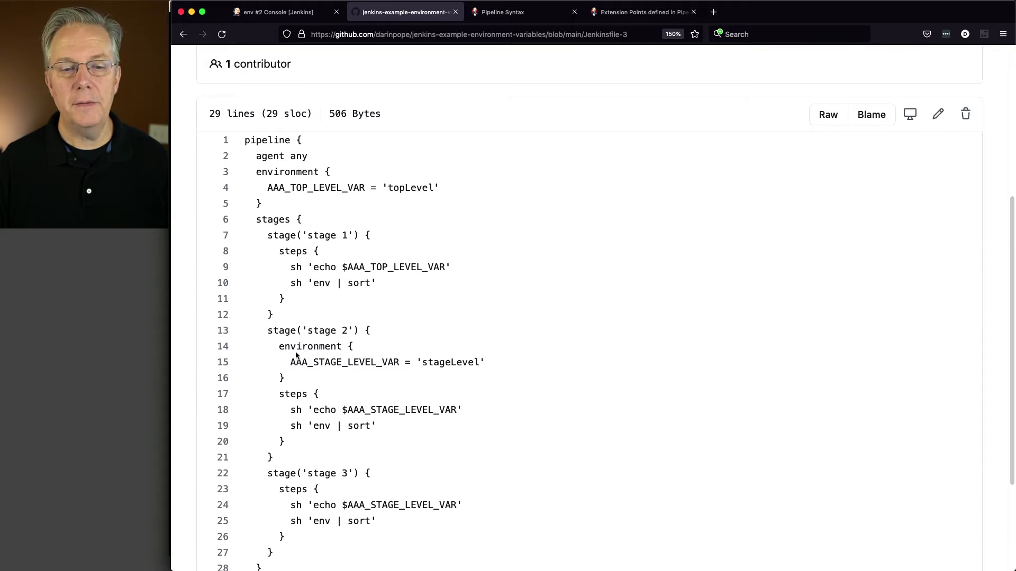
mouse_move(406, 362)
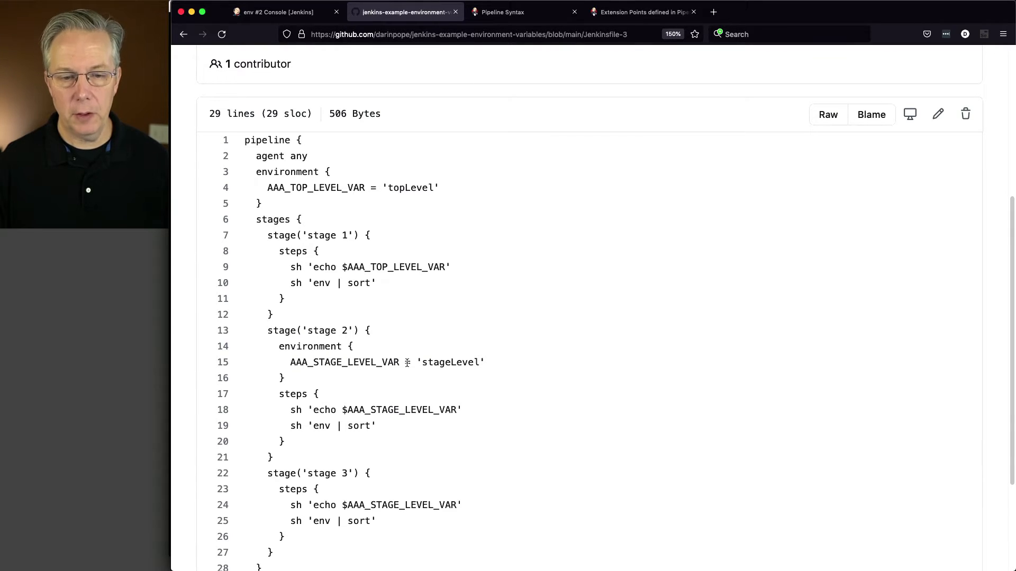
scroll(down, 3)
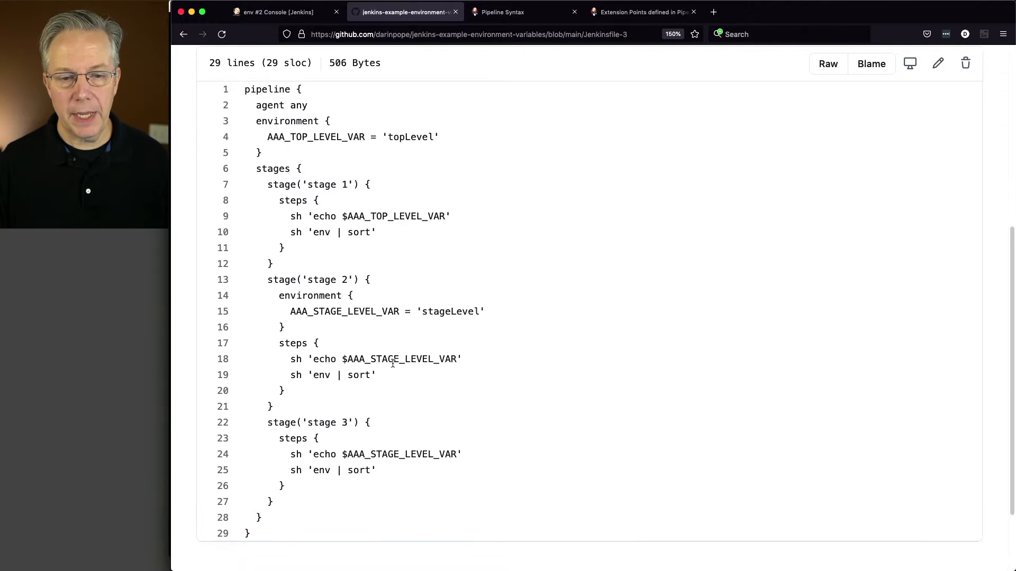
scroll(down, 3)
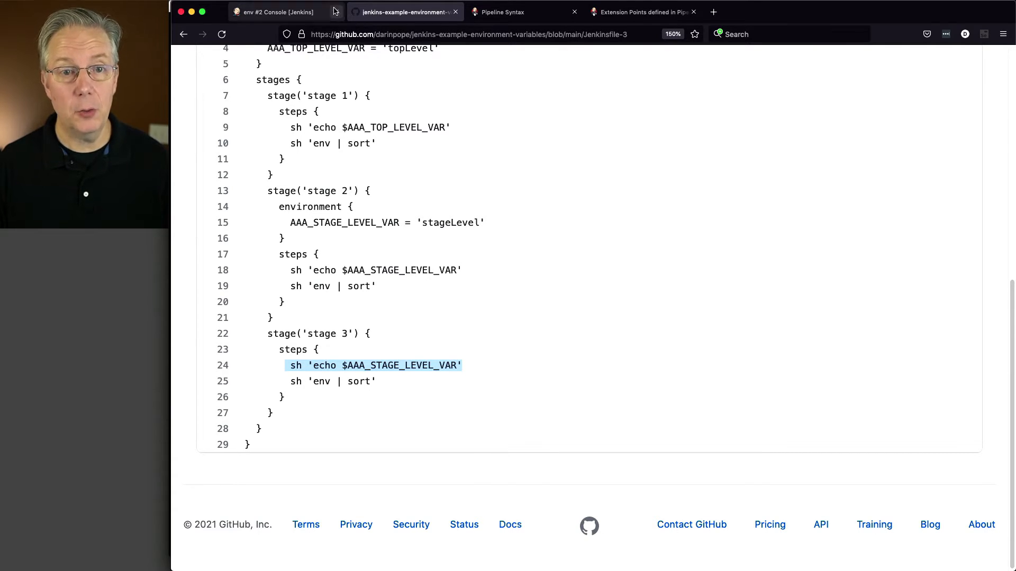
Change the env job's script path to Jenkinsfile-3 and save.
click(275, 11)
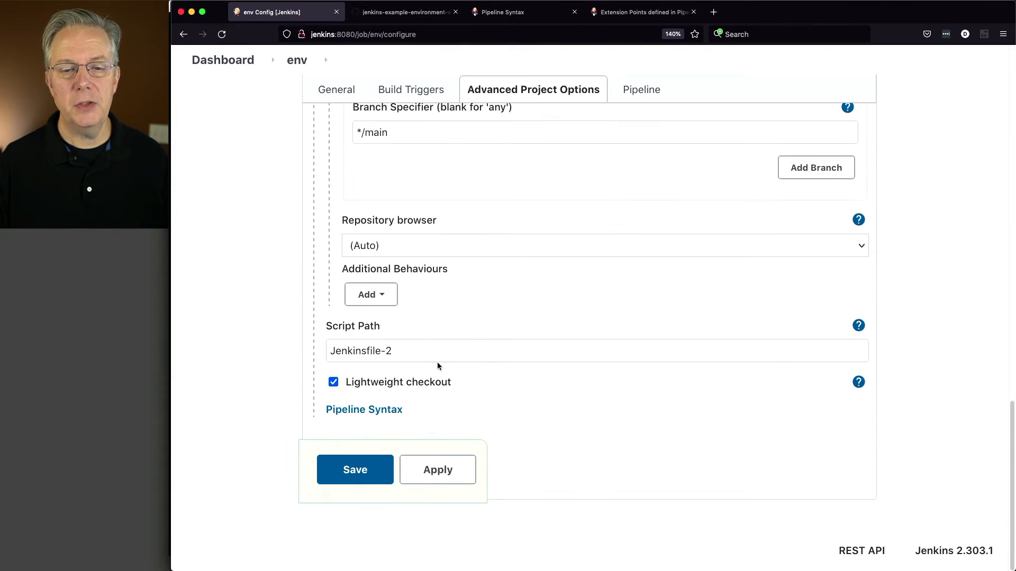
text(Jenkinsfile-3)
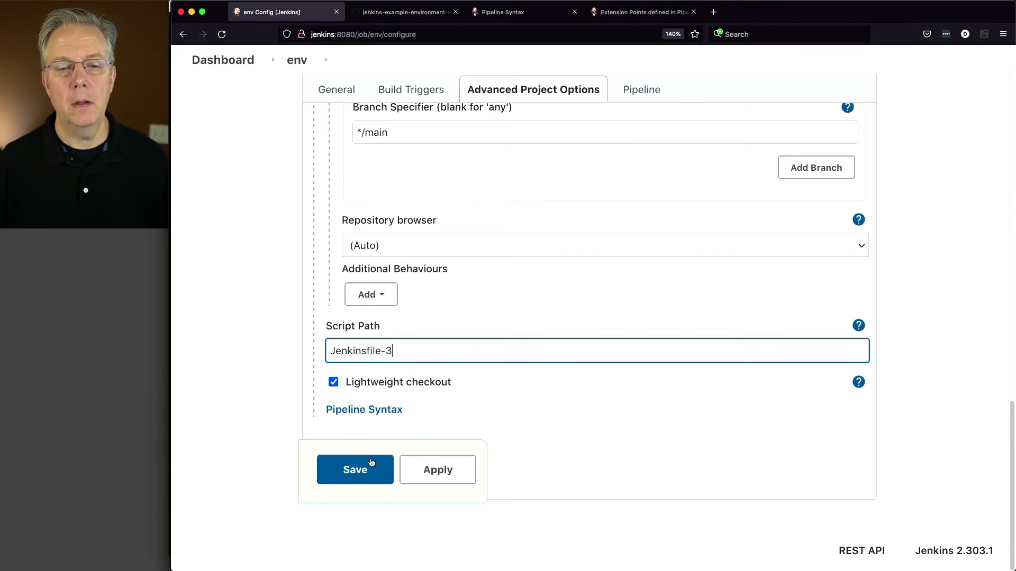
click(356, 470)
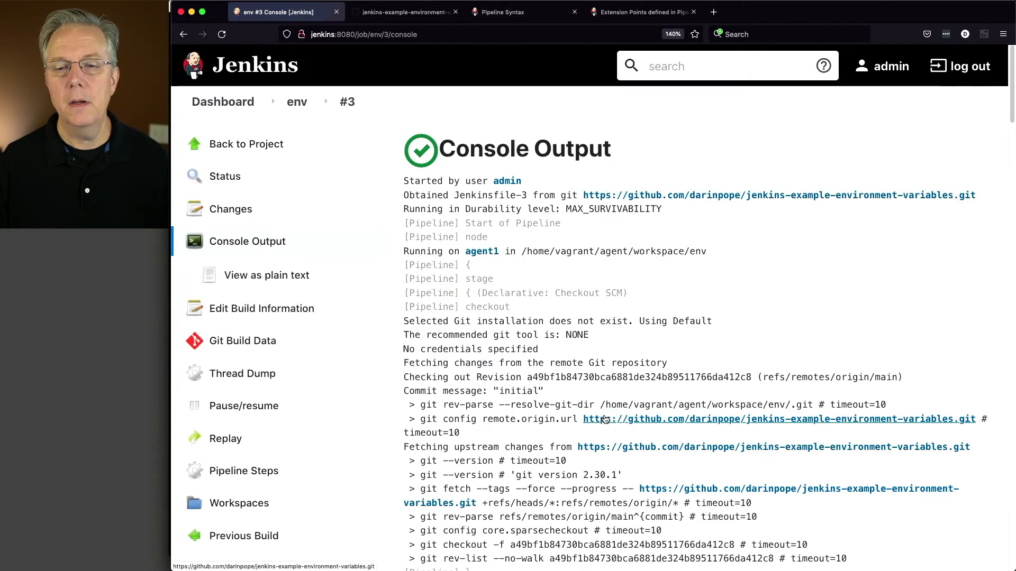
Scroll build #3's console: stage 2 echoes stageLevel, stage 3 echoes nothing.
scroll(down, 3)
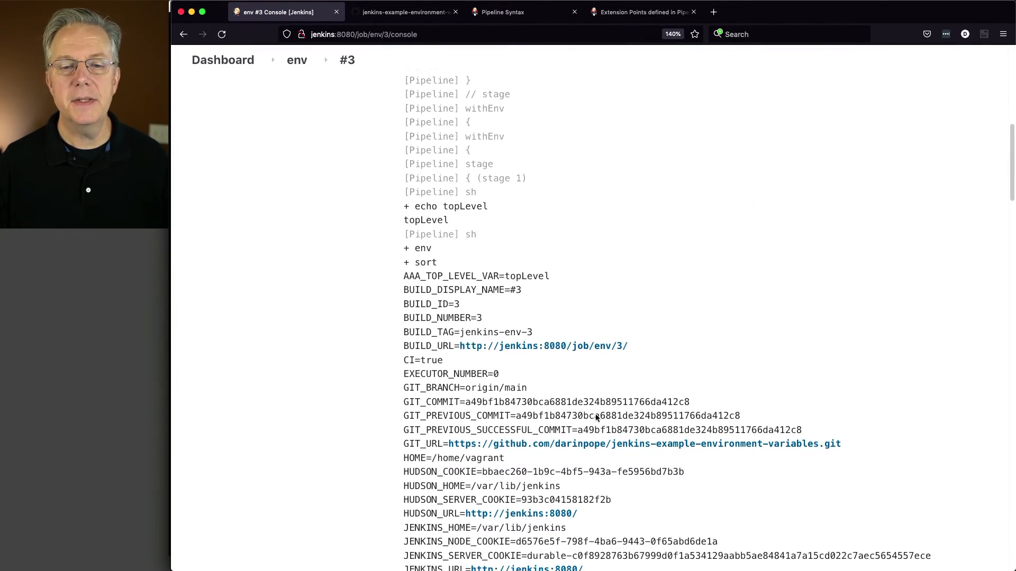
scroll(down, 3)
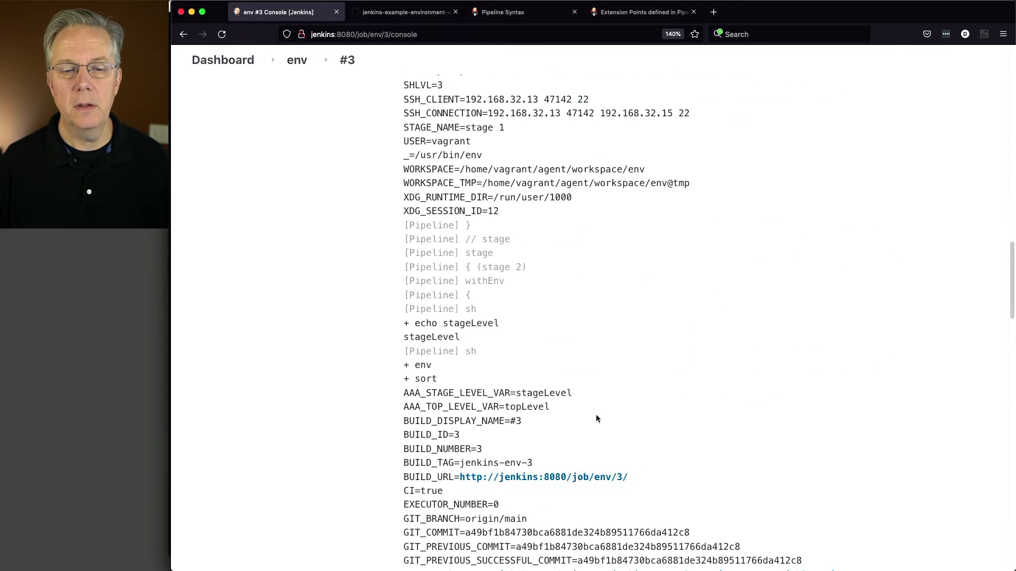
scroll(down, 3)
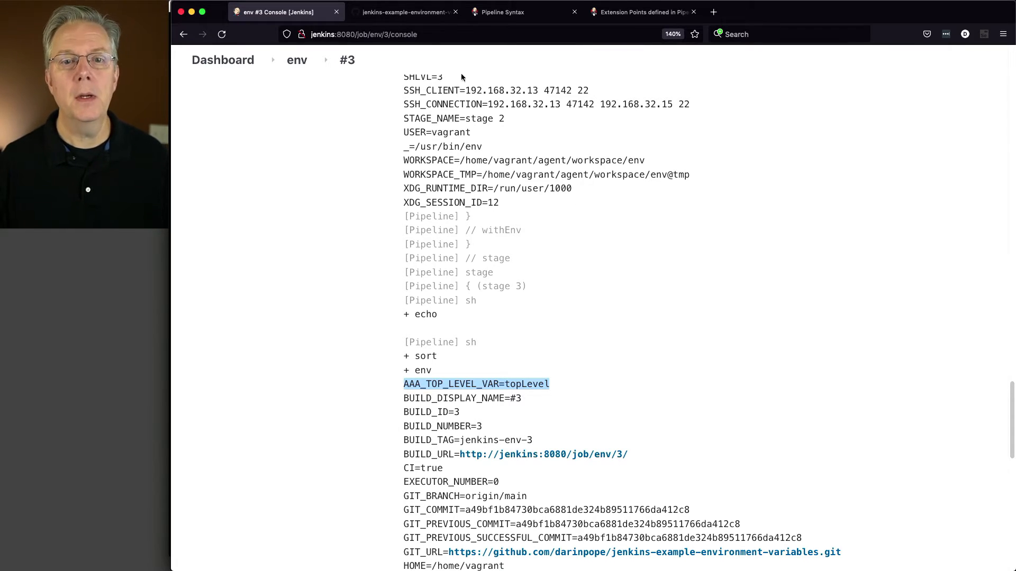
Read Jenkinsfile-4's openssl-based AAA_RANDOM_VAR and highlight its echo in stage 4.
click(406, 12)
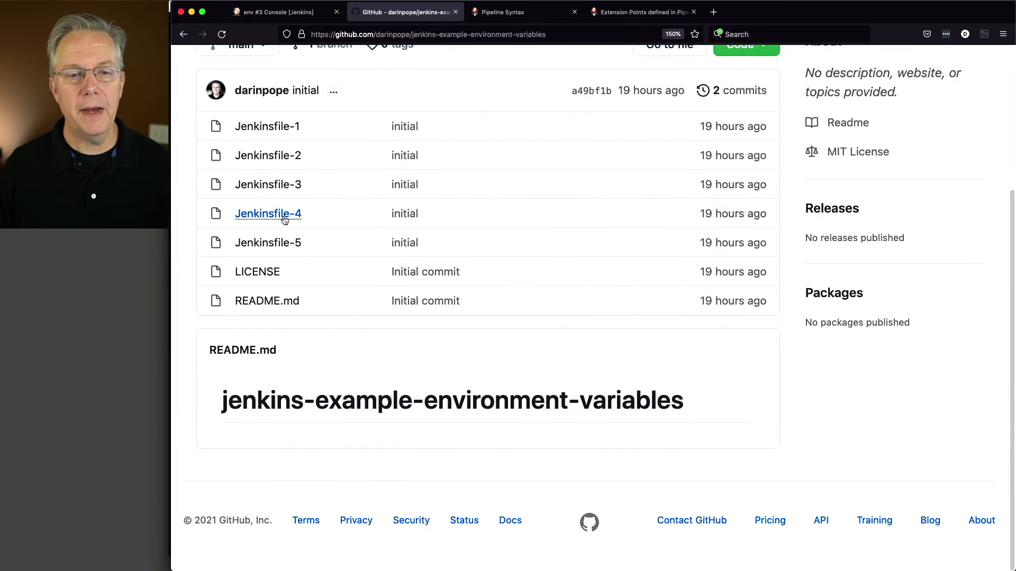
click(267, 214)
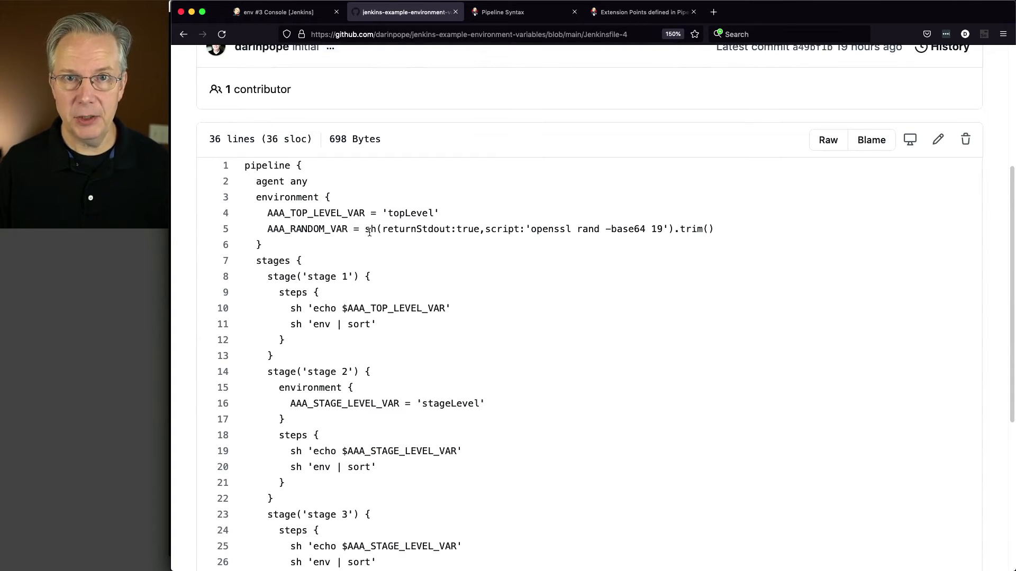
mouse_move(465, 247)
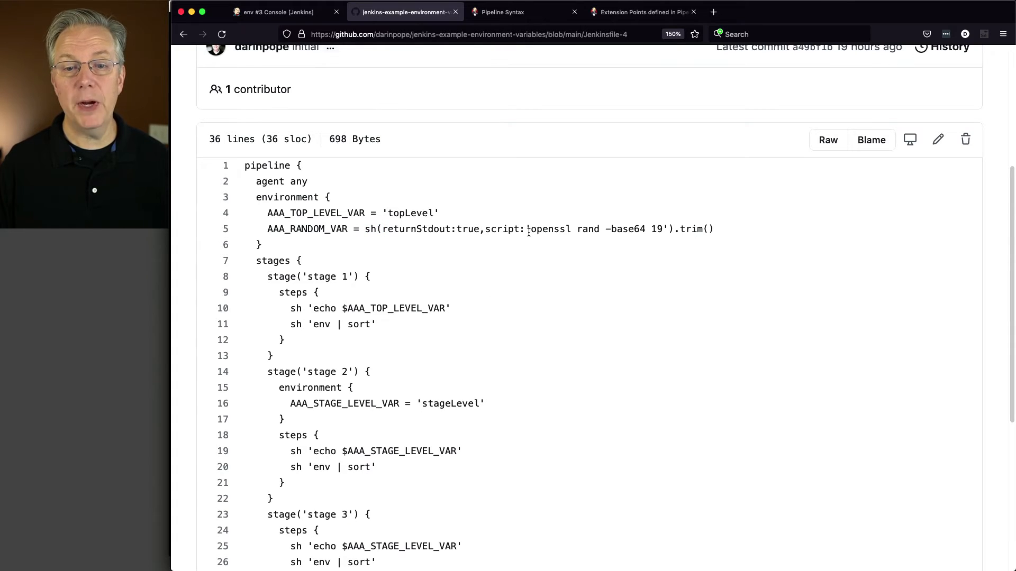
drag(530, 229, 661, 229)
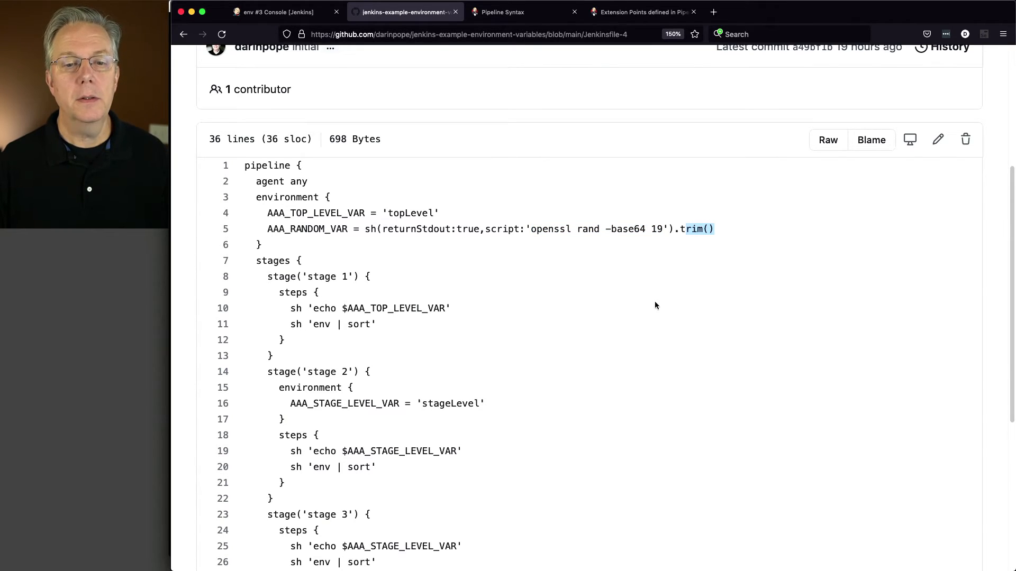
scroll(down, 3)
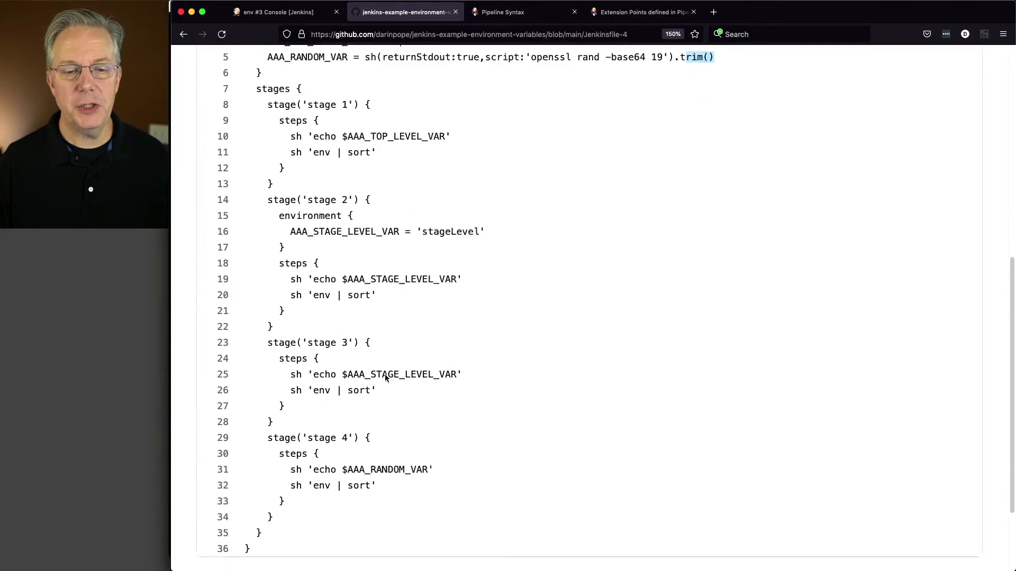
scroll(down, 3)
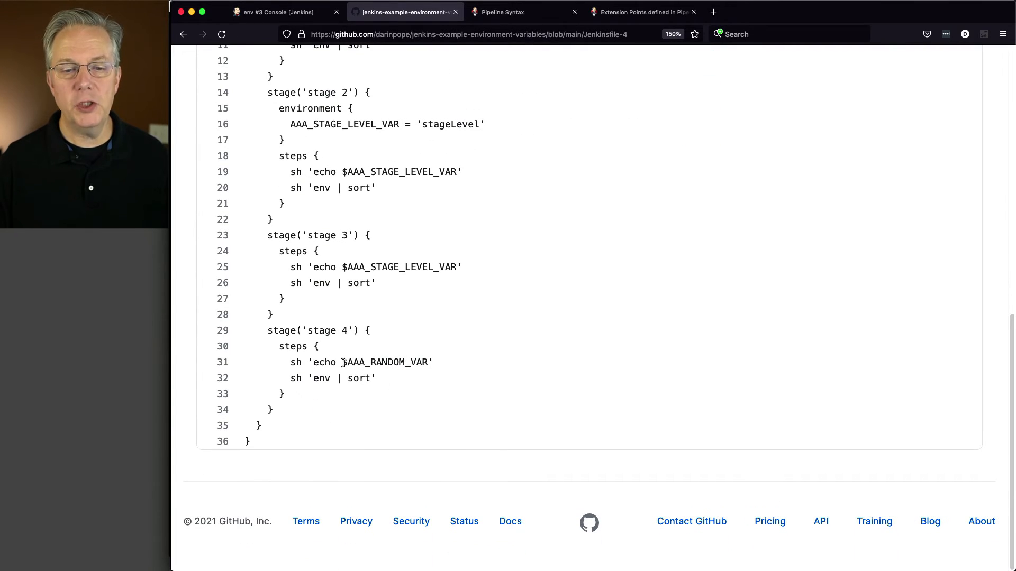
double_click(385, 362)
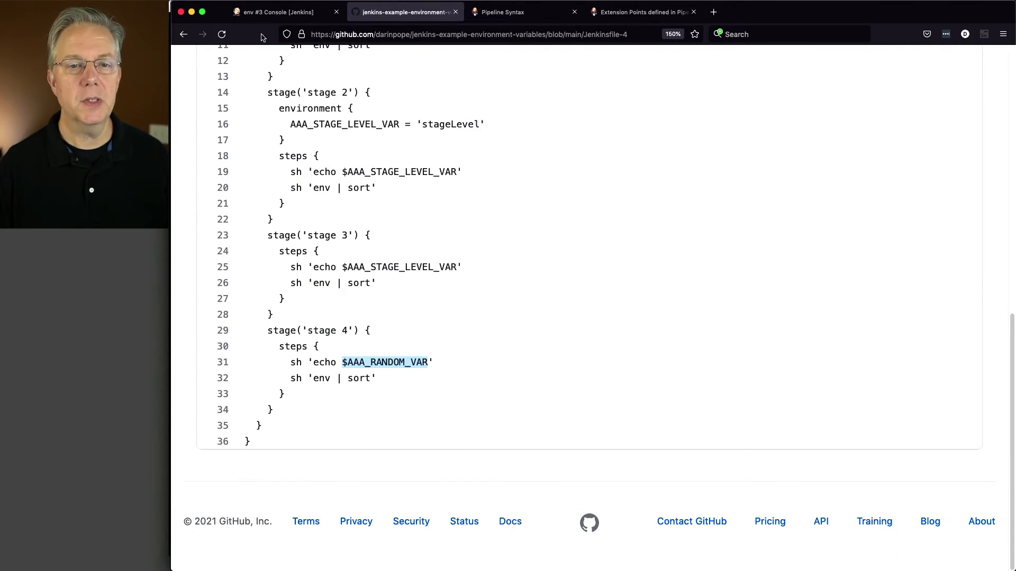
Save the env job with script path Jenkinsfile-4 and start build #4.
click(287, 11)
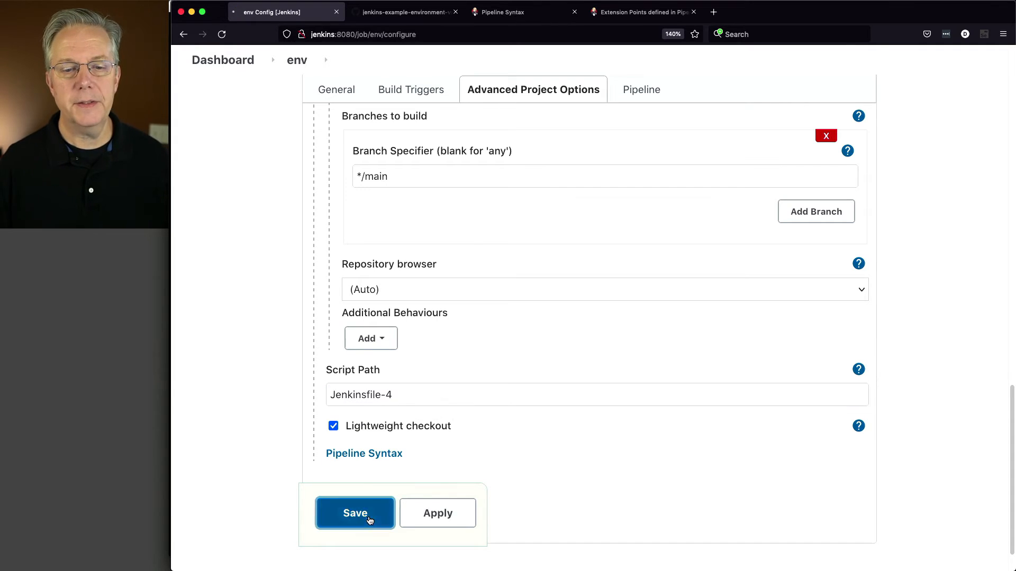
click(355, 513)
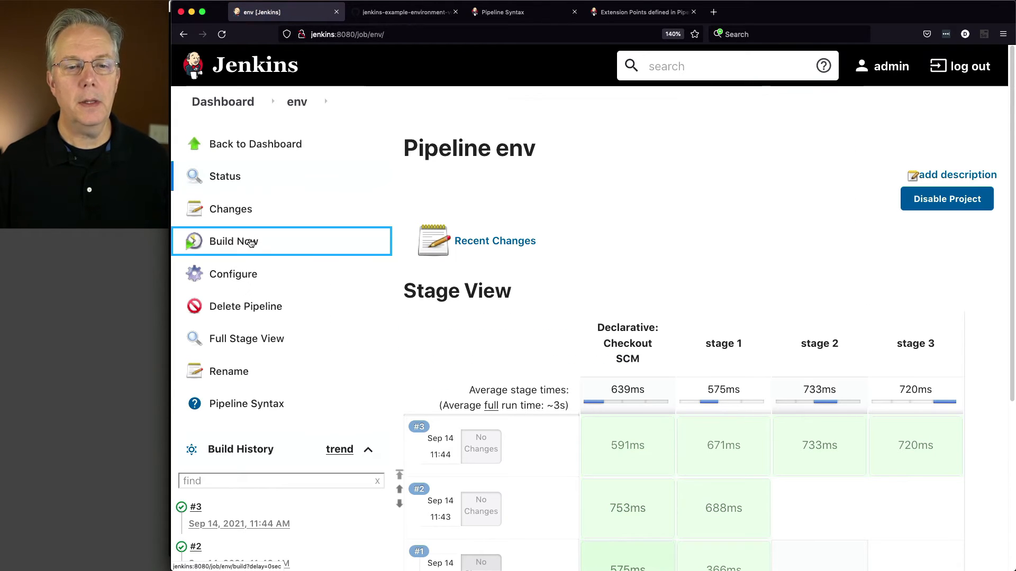
click(233, 241)
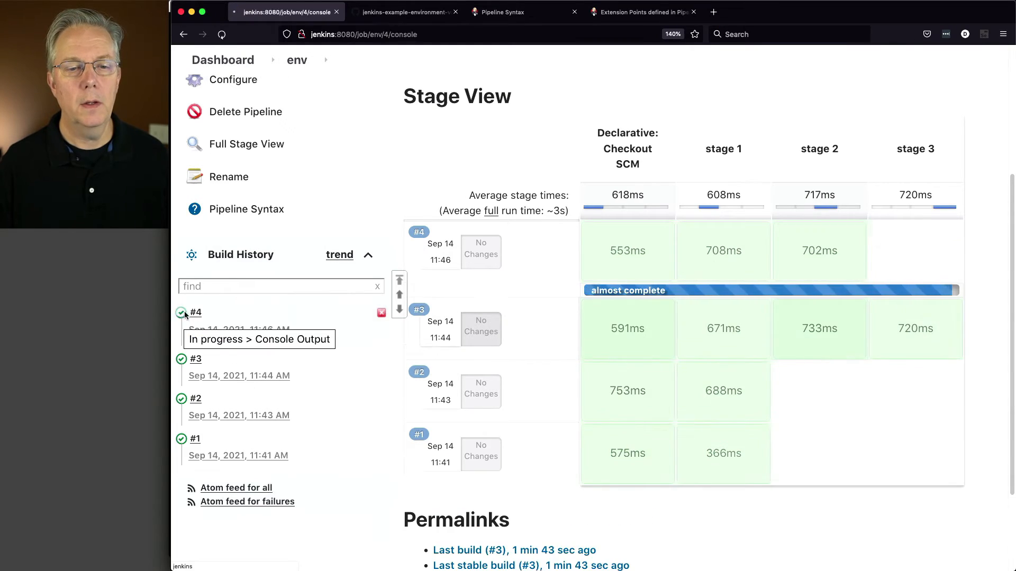
Show build #4's console output down to the AAA_RANDOM_VAR line with its random base64 value.
click(194, 312)
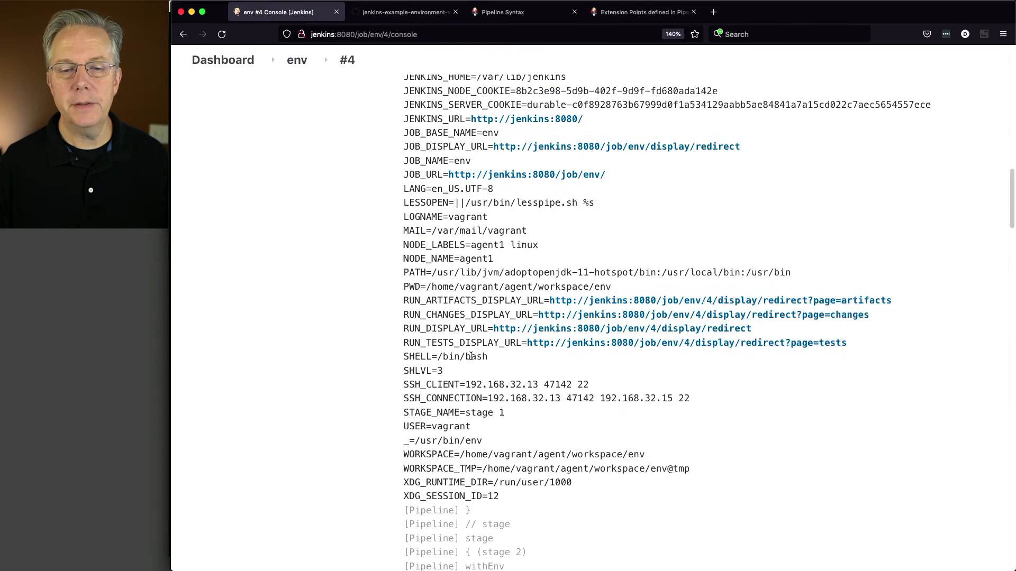
scroll(down, 3)
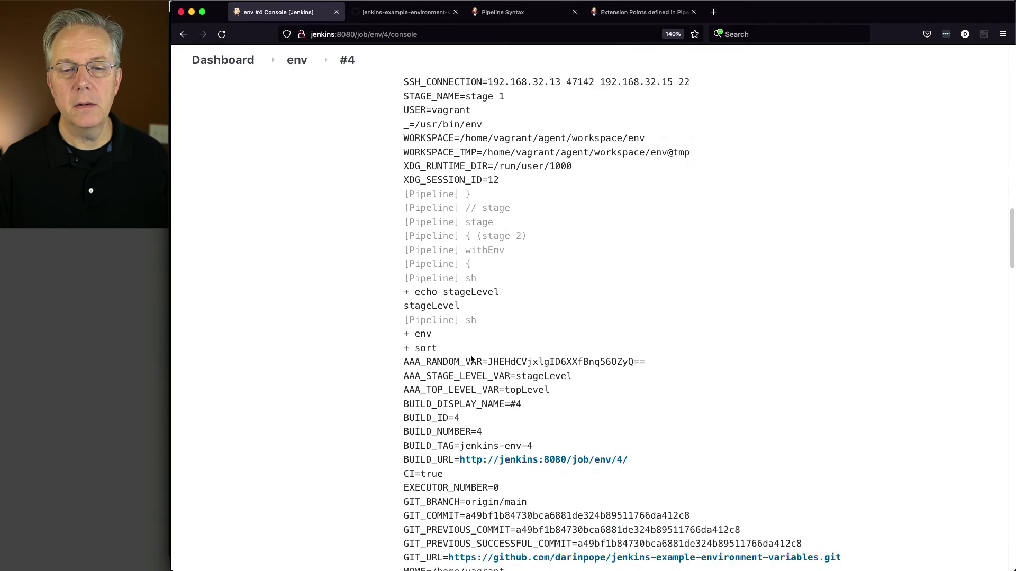
scroll(down, 3)
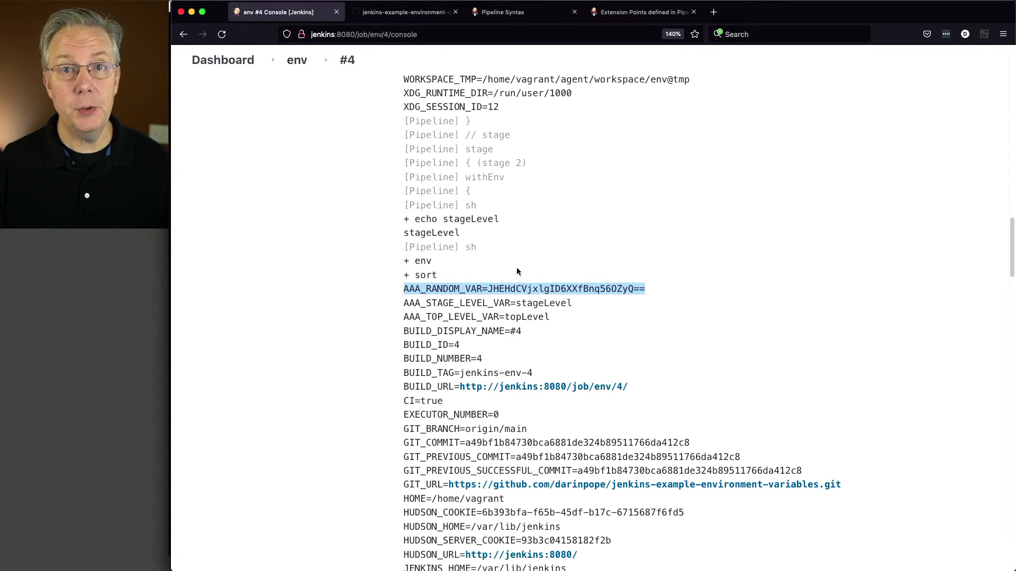
mouse_move(533, 67)
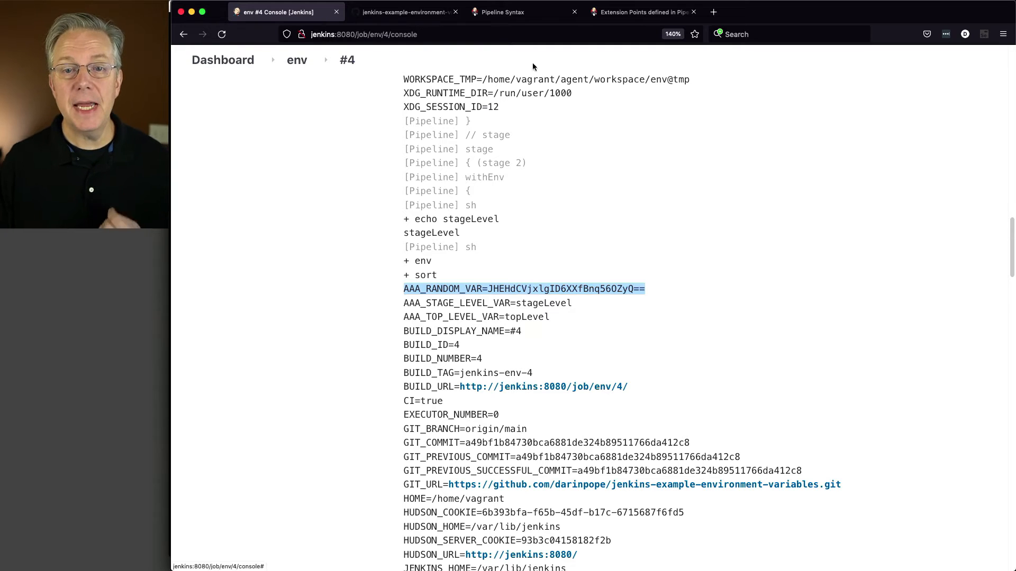
Read the Pipeline Syntax environment directive down to its Supported Credentials Type section.
click(504, 11)
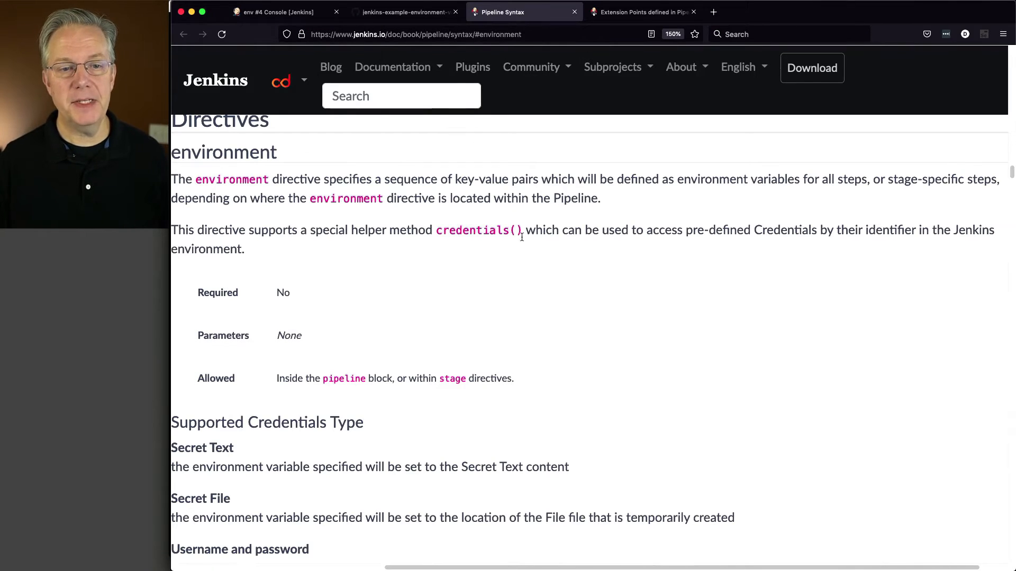
mouse_move(228, 166)
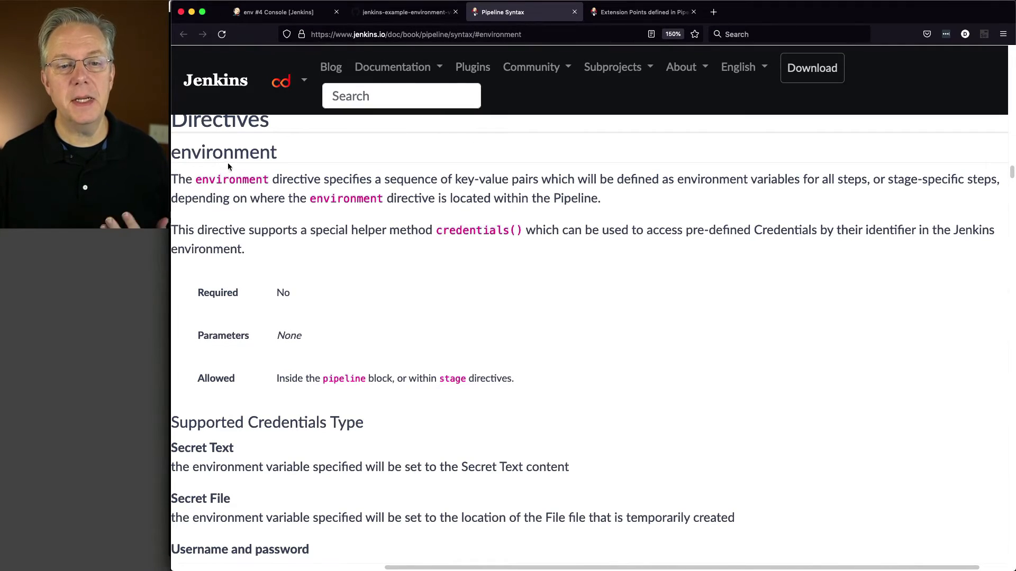
mouse_move(398, 253)
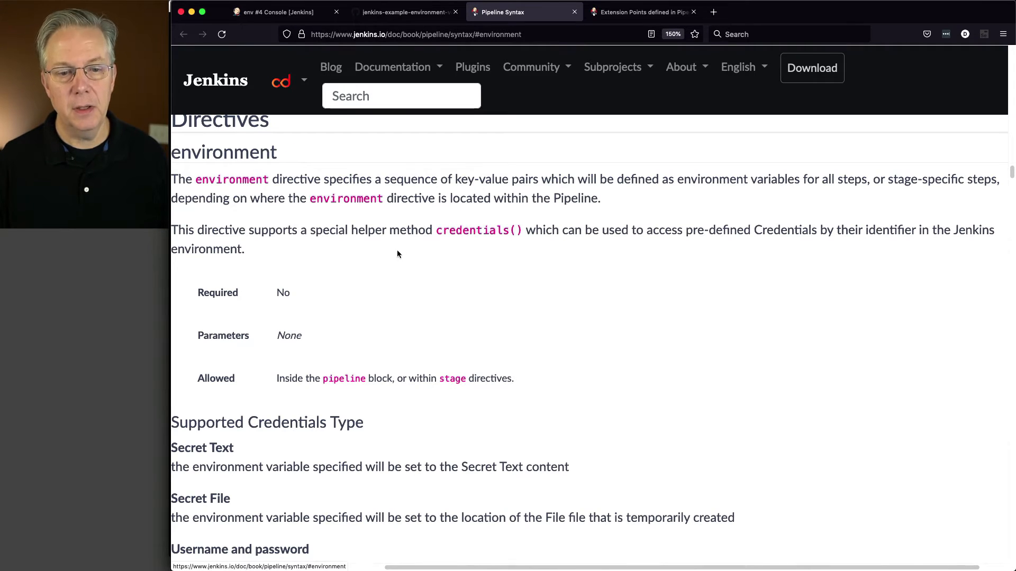
mouse_move(405, 229)
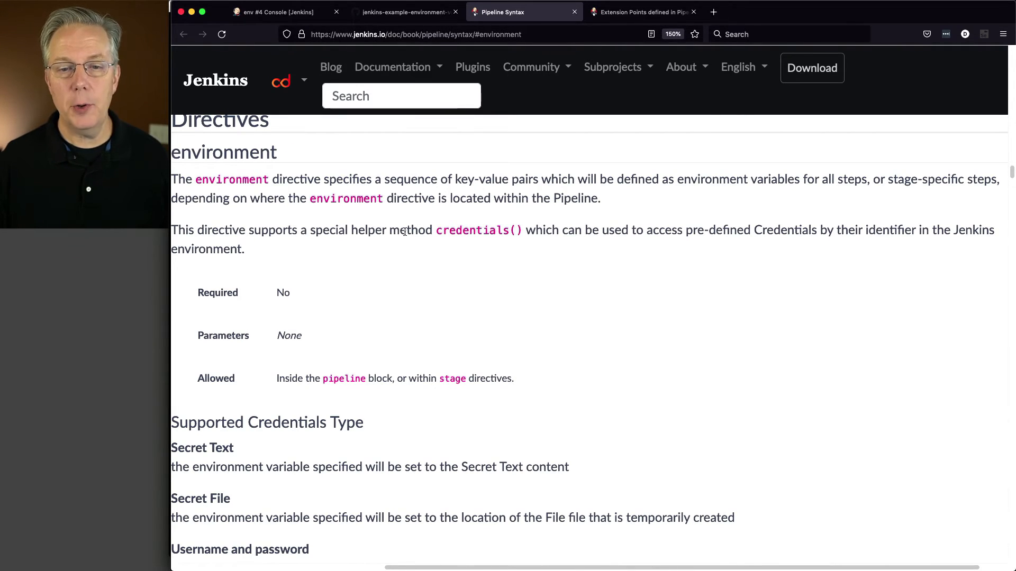
scroll(down, 3)
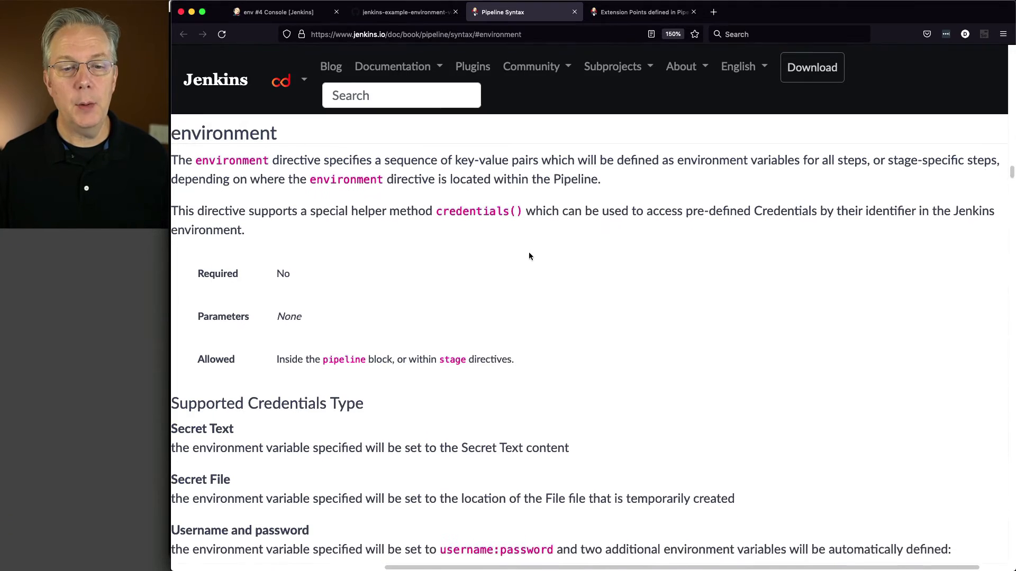
scroll(down, 3)
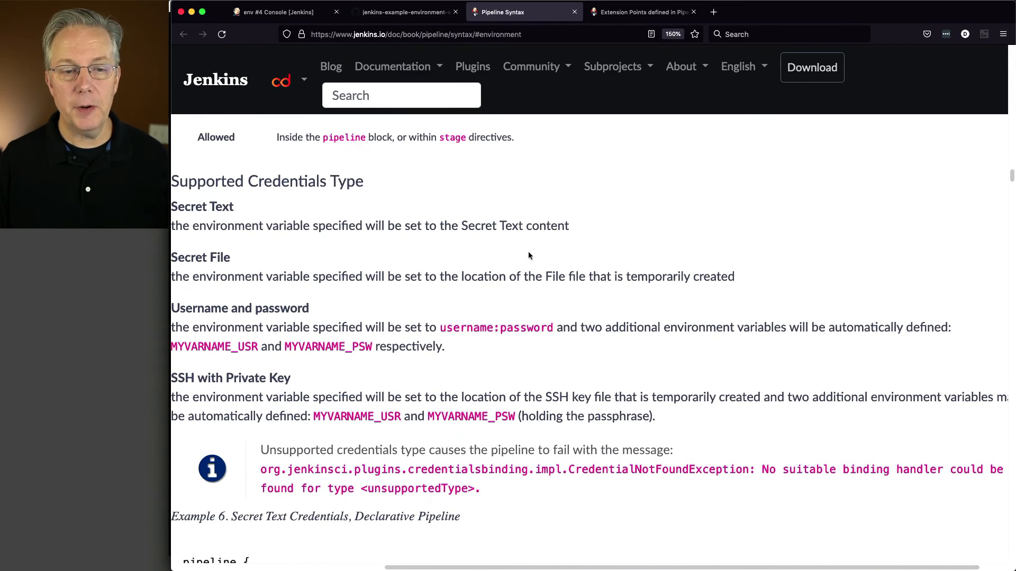
mouse_move(241, 260)
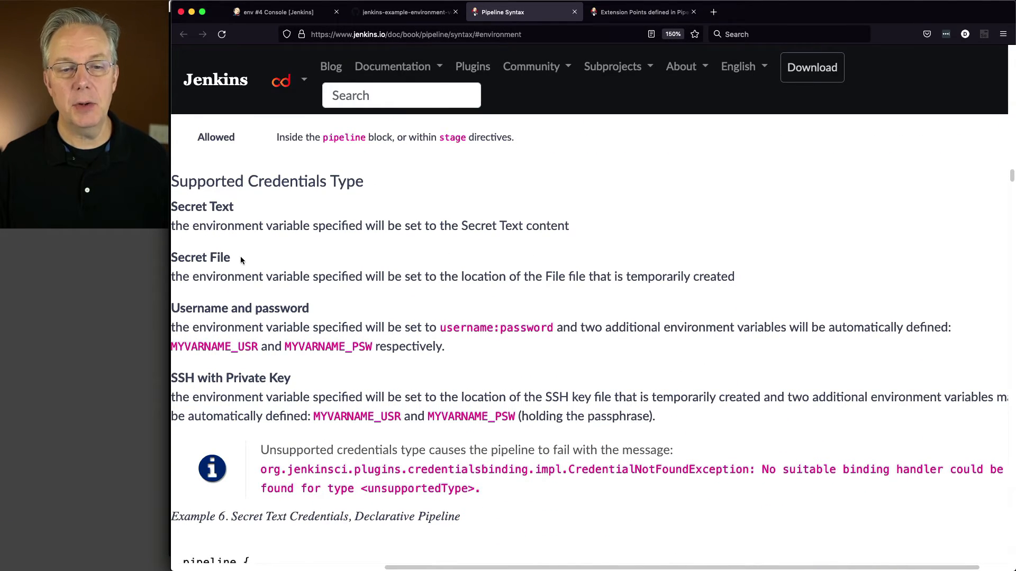
mouse_move(261, 358)
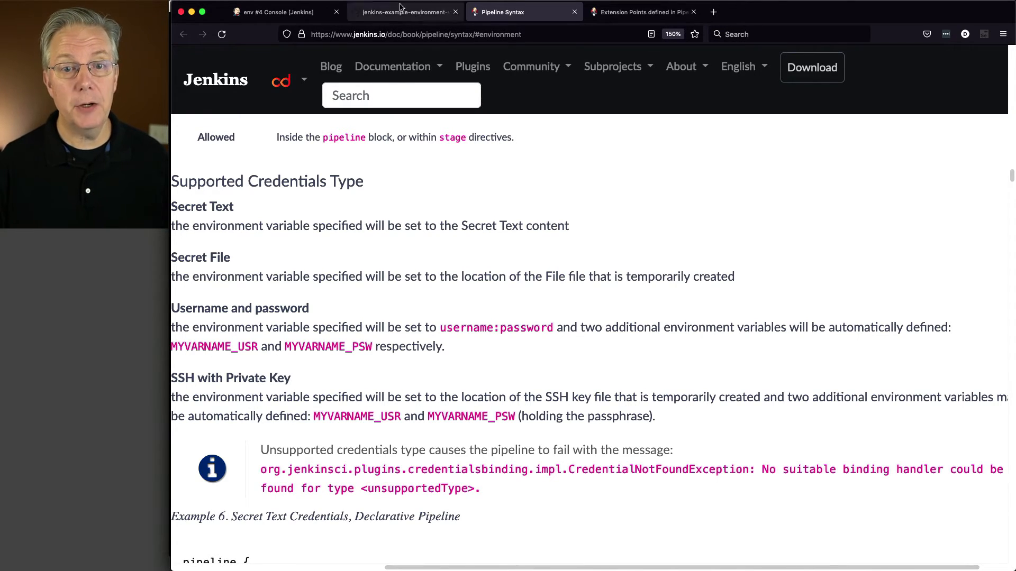
View Jenkinsfile-5 on GitHub, highlighting credentials('secret-text') and the AAA_SECRET_TEXT echo in stage 5.
click(404, 12)
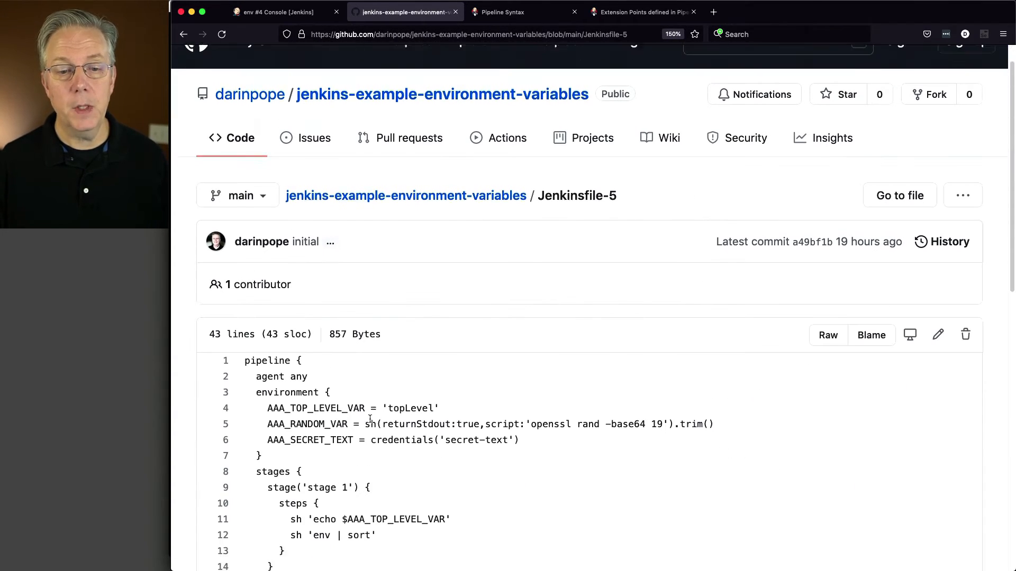
scroll(down, 3)
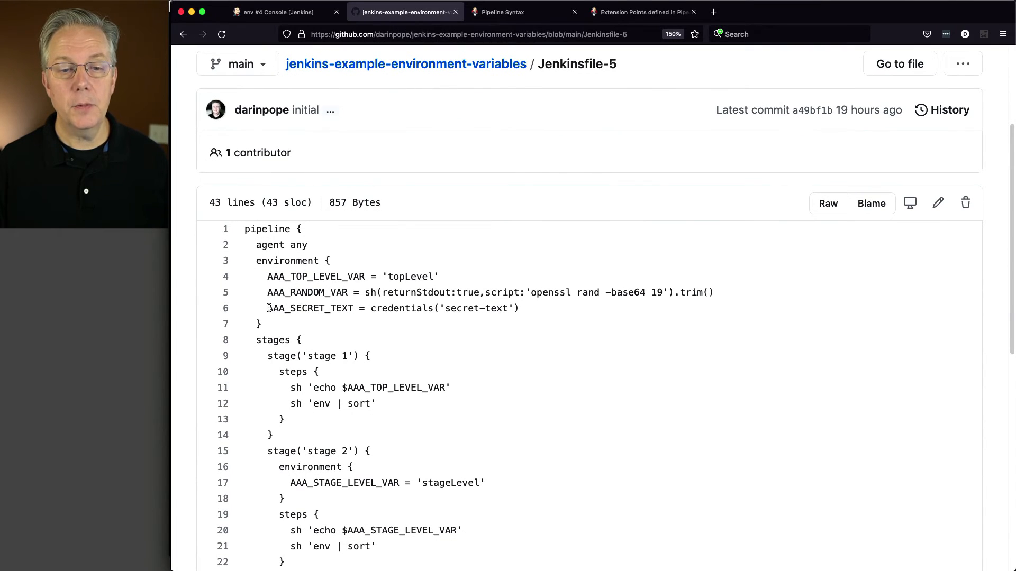
drag(267, 307, 365, 308)
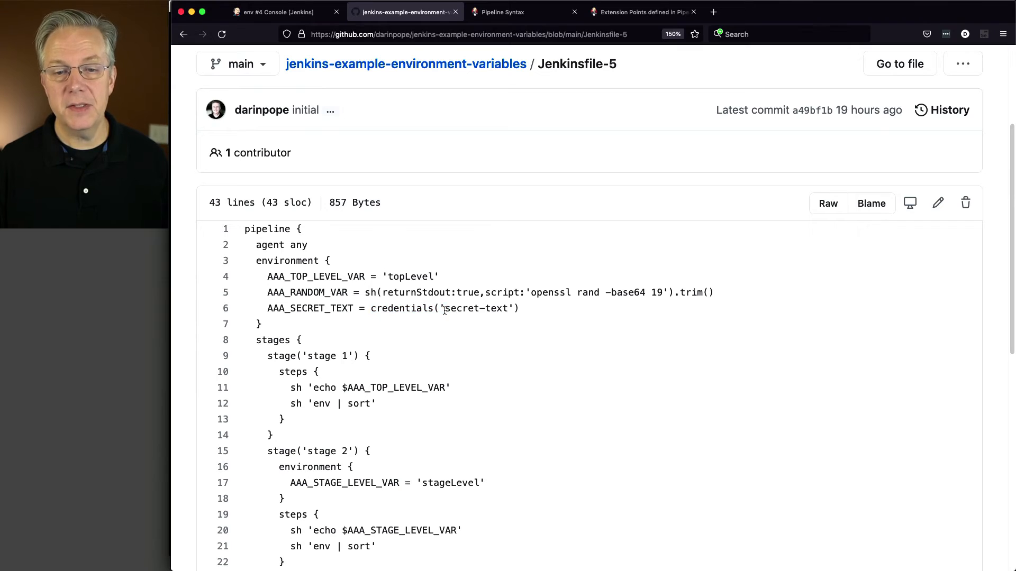
double_click(477, 309)
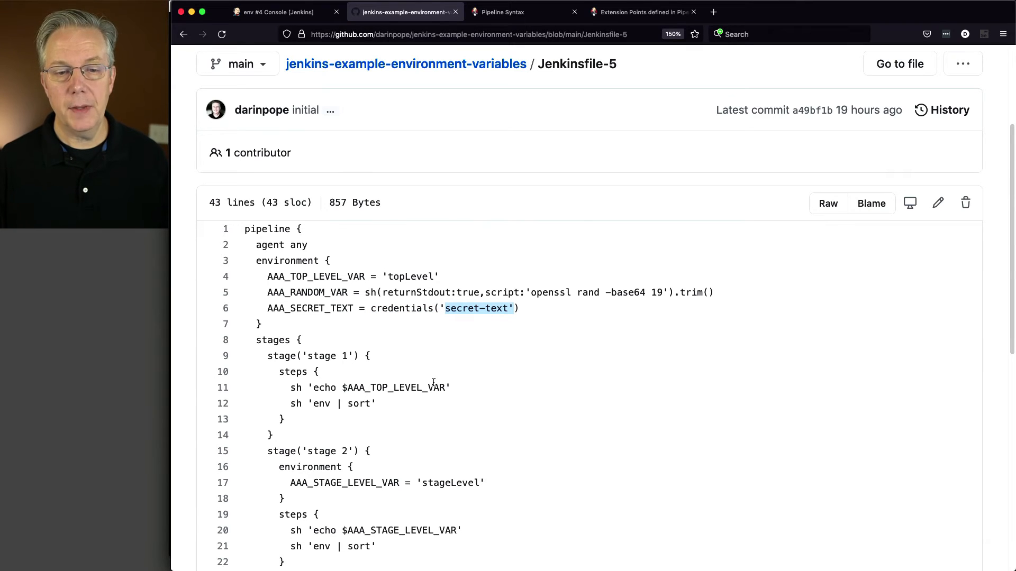
scroll(down, 3)
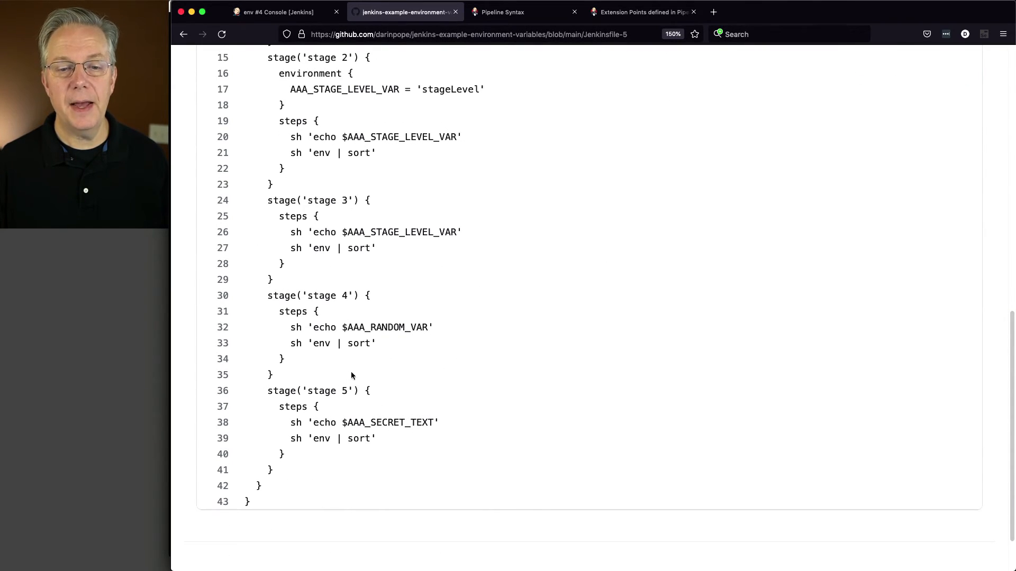
double_click(372, 423)
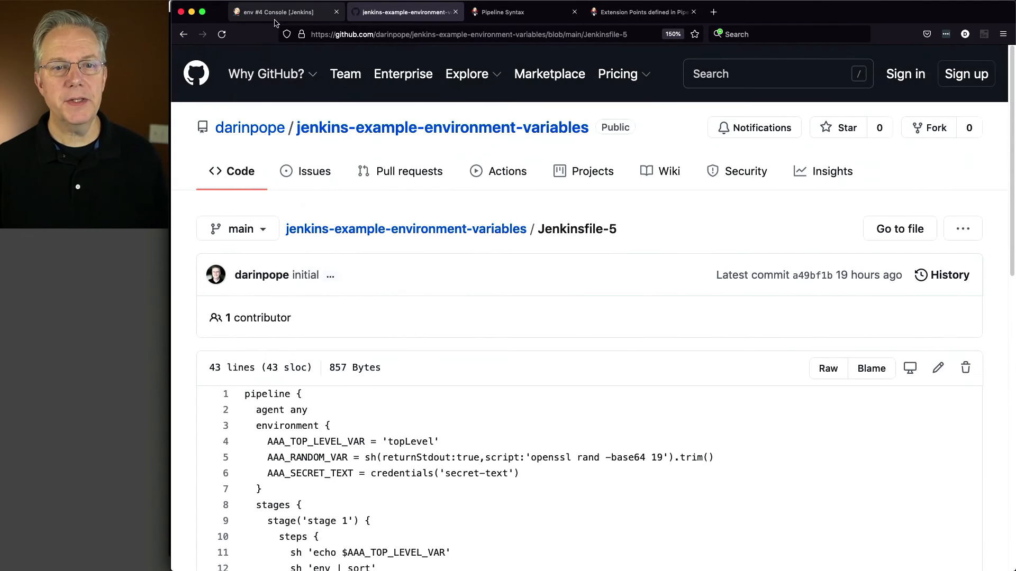
Start a new global Secret text credential and enter its secret value.
click(284, 12)
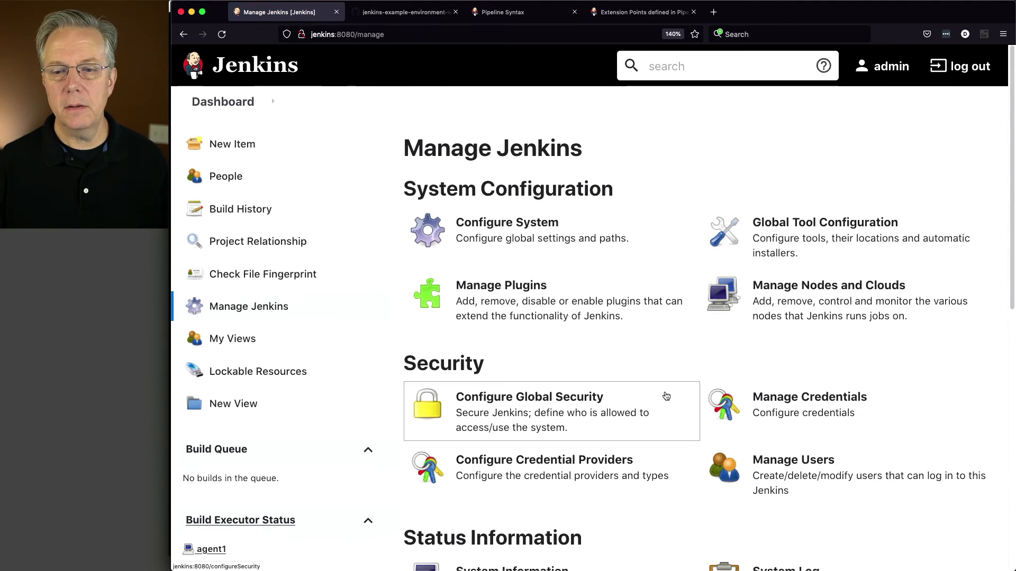
click(809, 397)
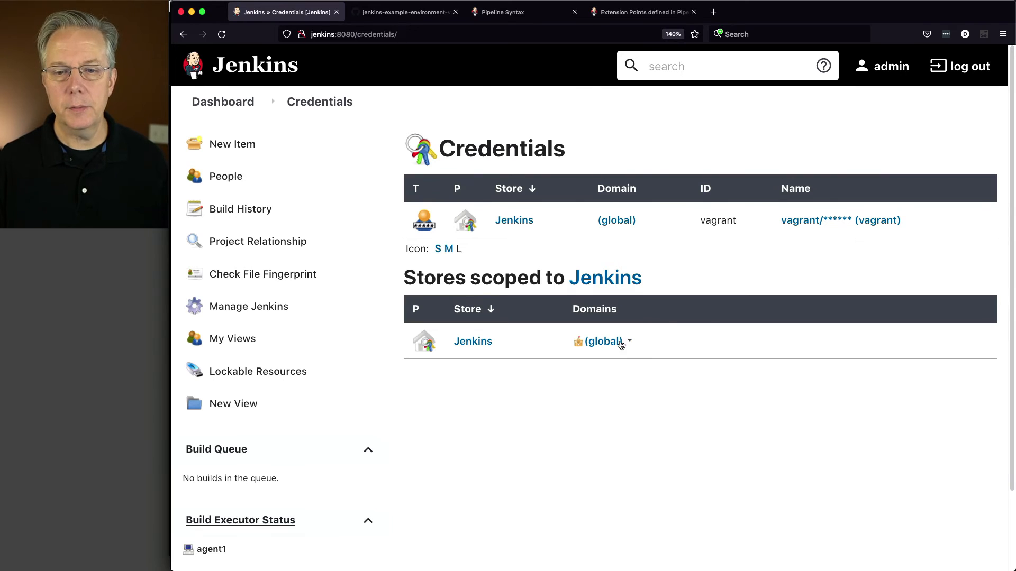
click(601, 342)
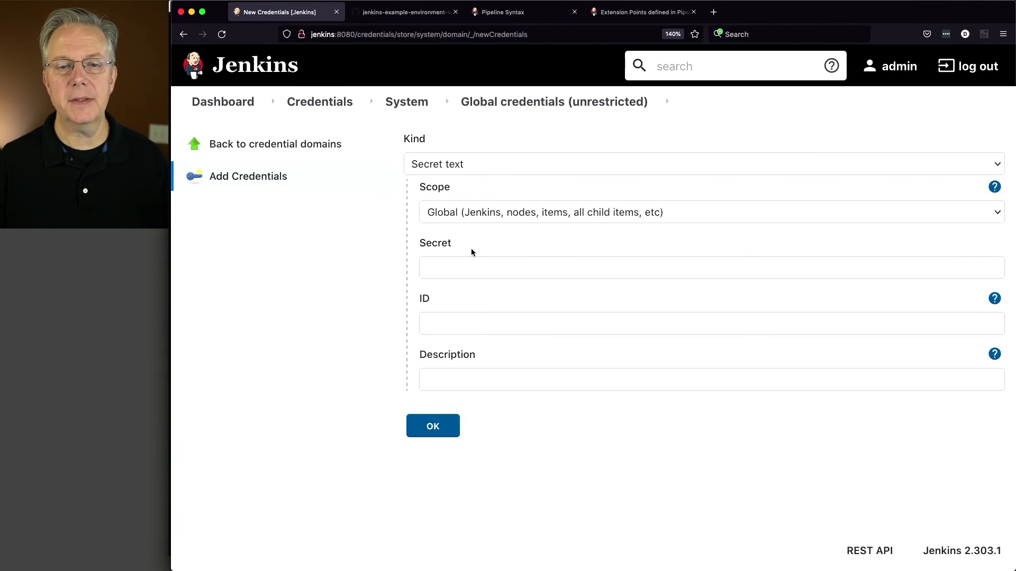
click(708, 280)
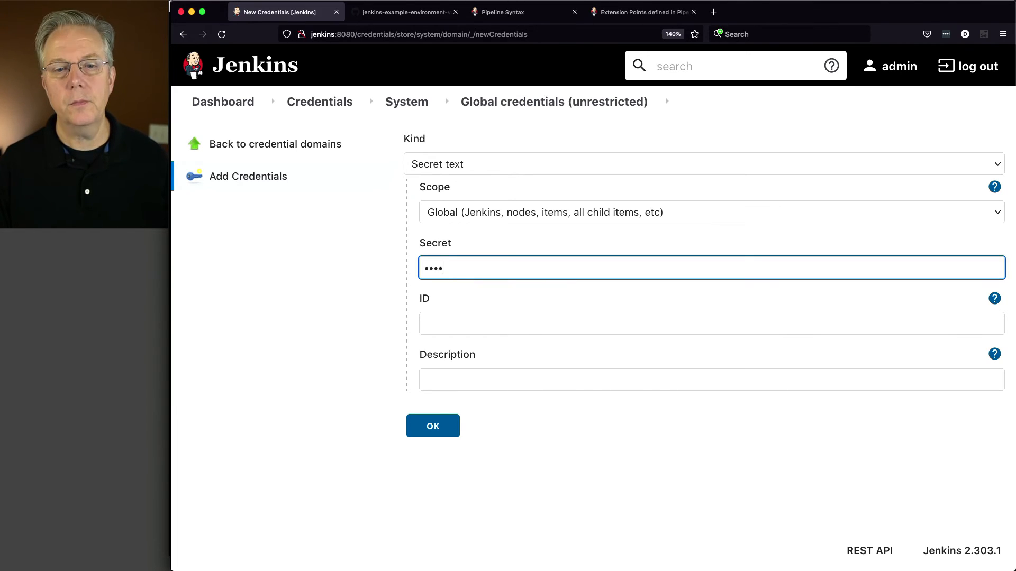
text(secret-text)
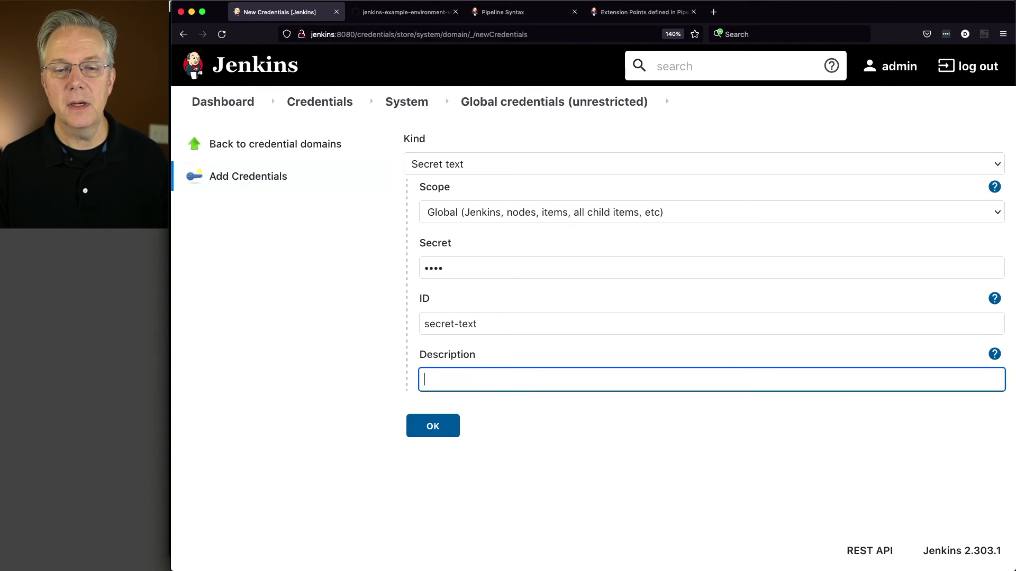
text(secret-text)
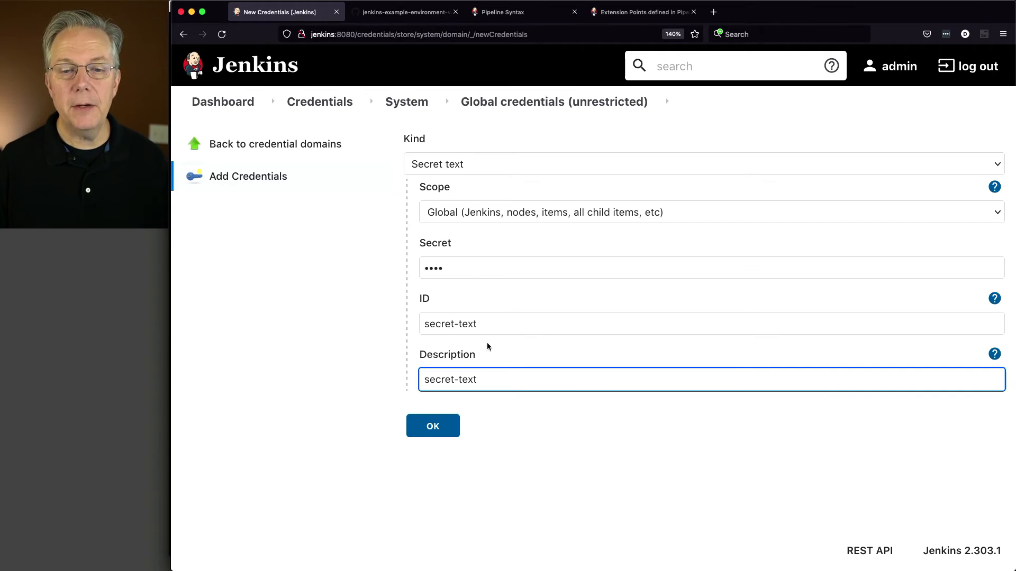
Set the credential ID and description to secret-text, matching Jenkinsfile-5, and save it.
double_click(450, 324)
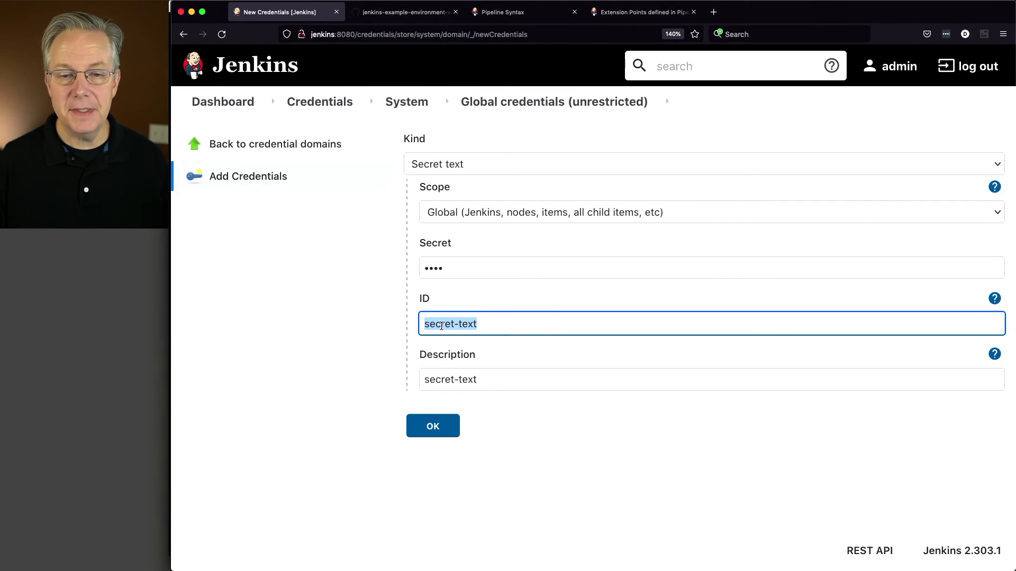
click(406, 12)
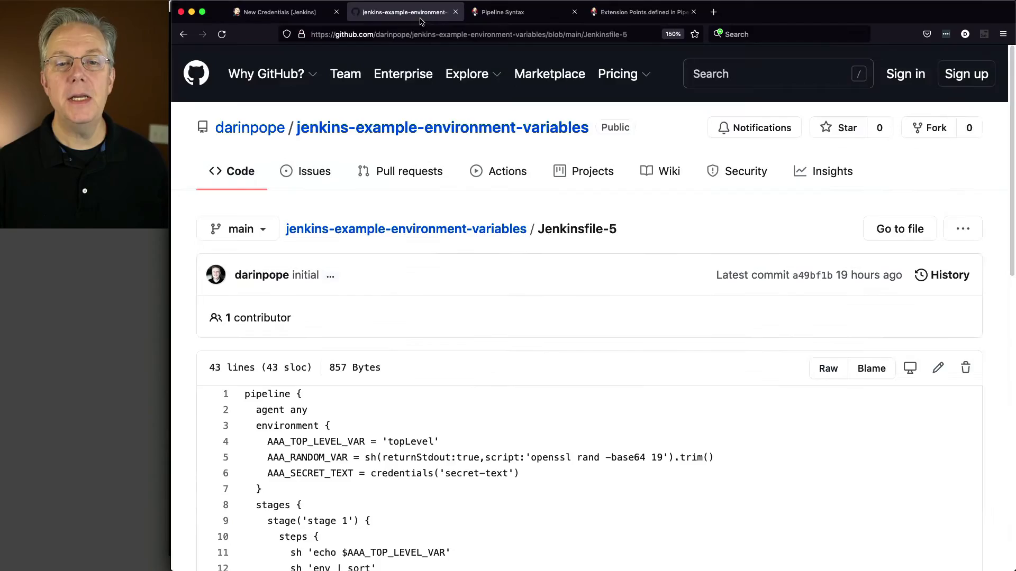
scroll(down, 3)
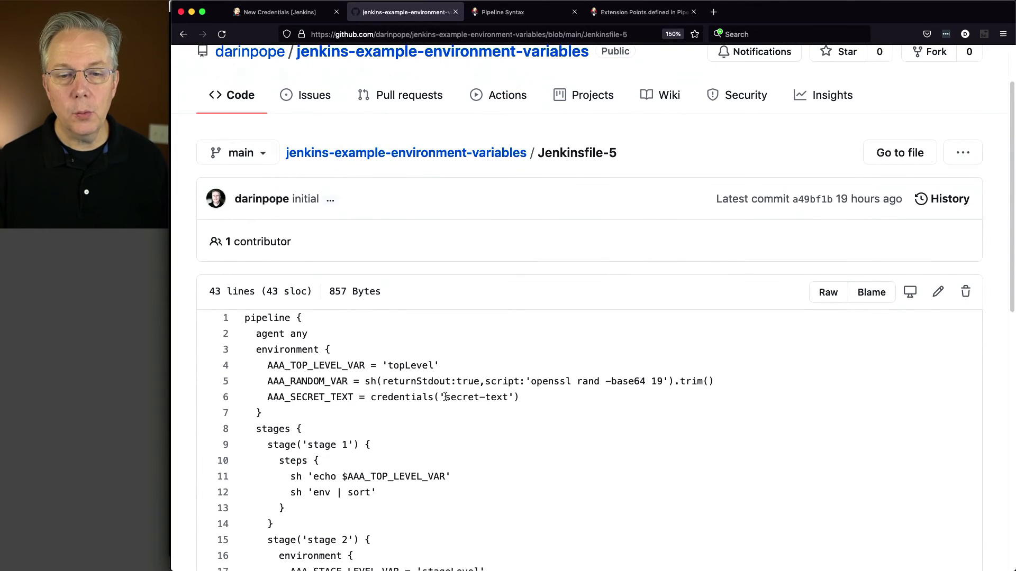
double_click(476, 397)
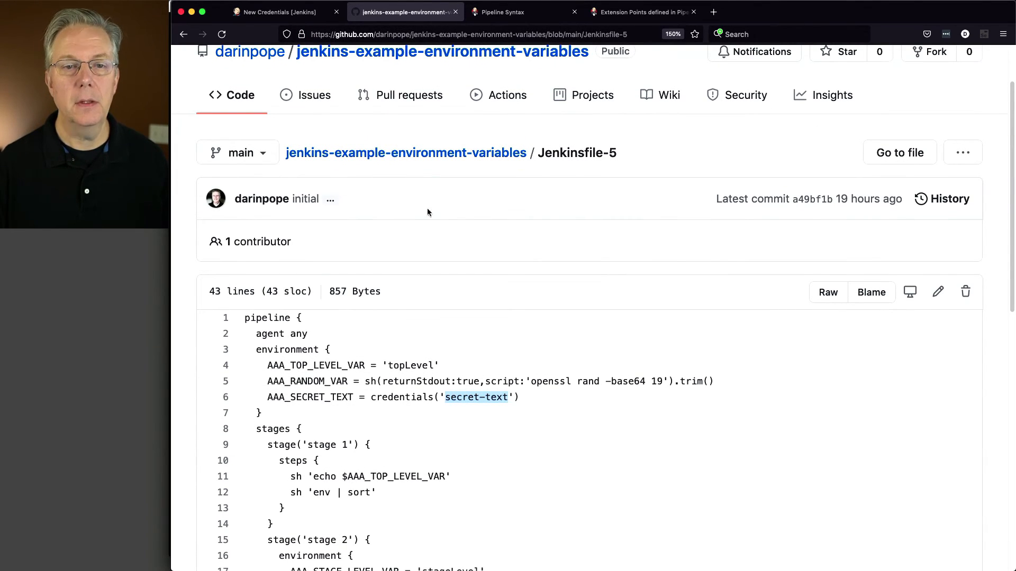
click(285, 12)
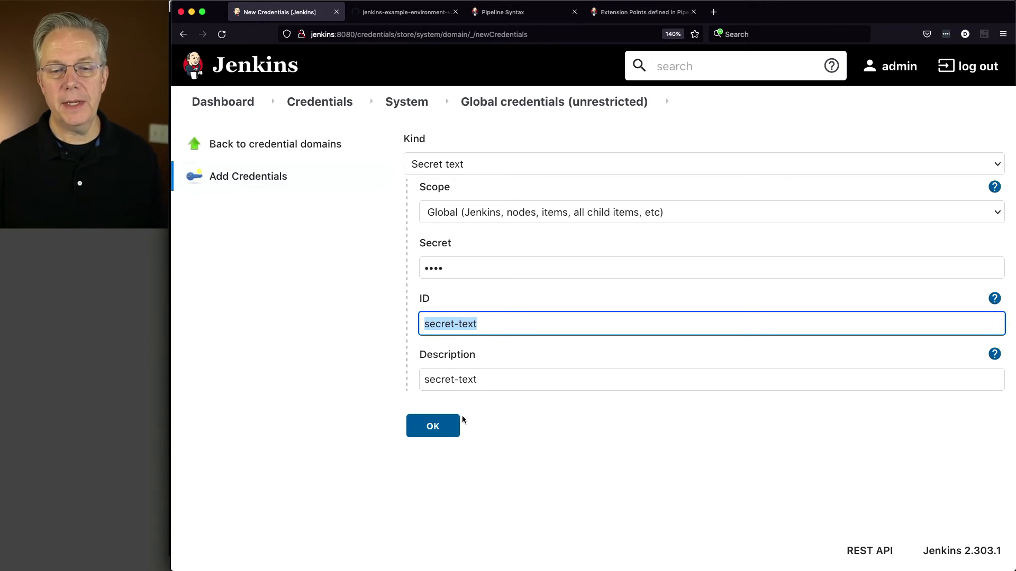
click(431, 426)
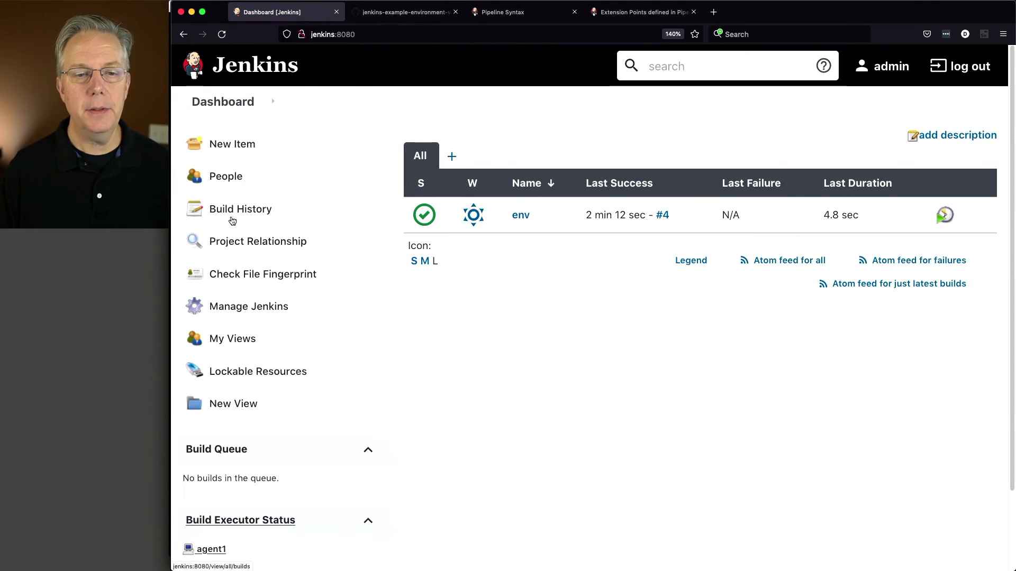
Save the env job with script path Jenkinsfile-5 and start build #5.
click(520, 214)
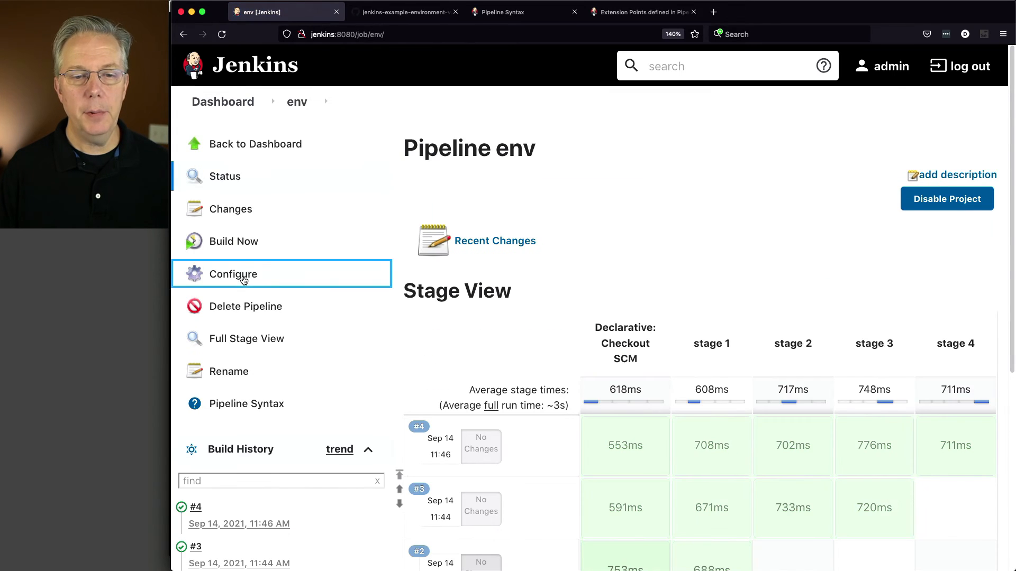
click(232, 274)
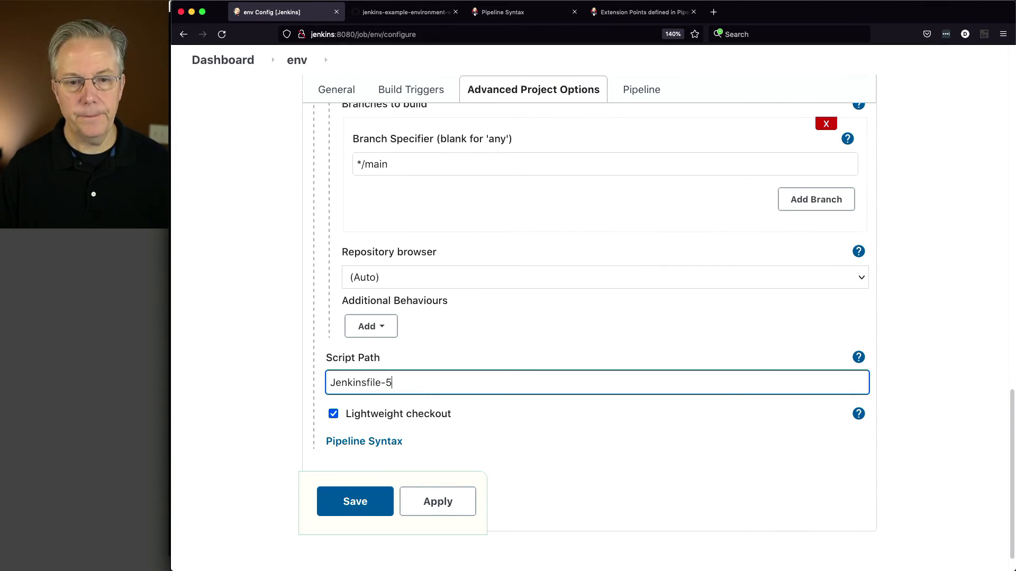
click(356, 502)
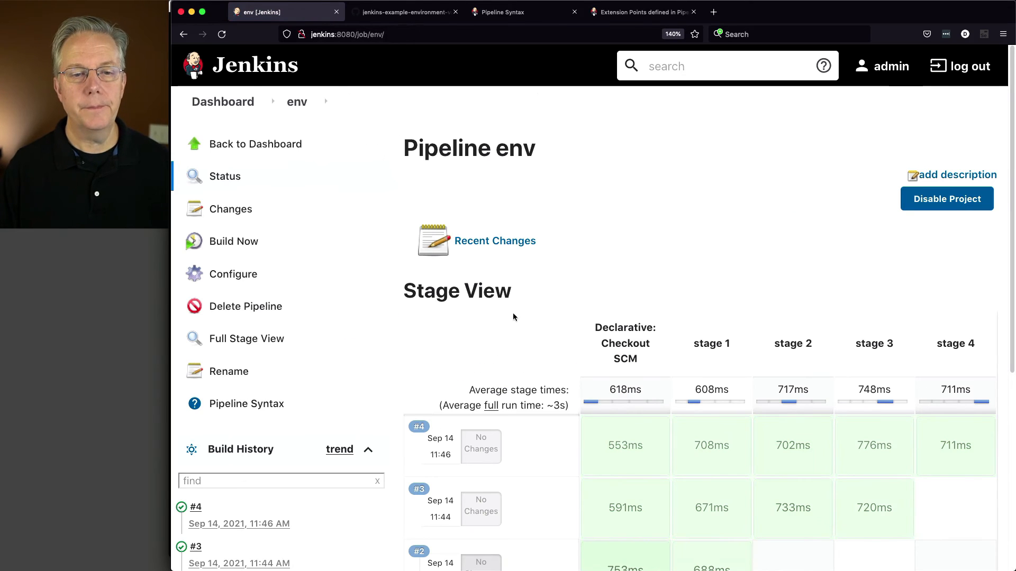
mouse_move(229, 248)
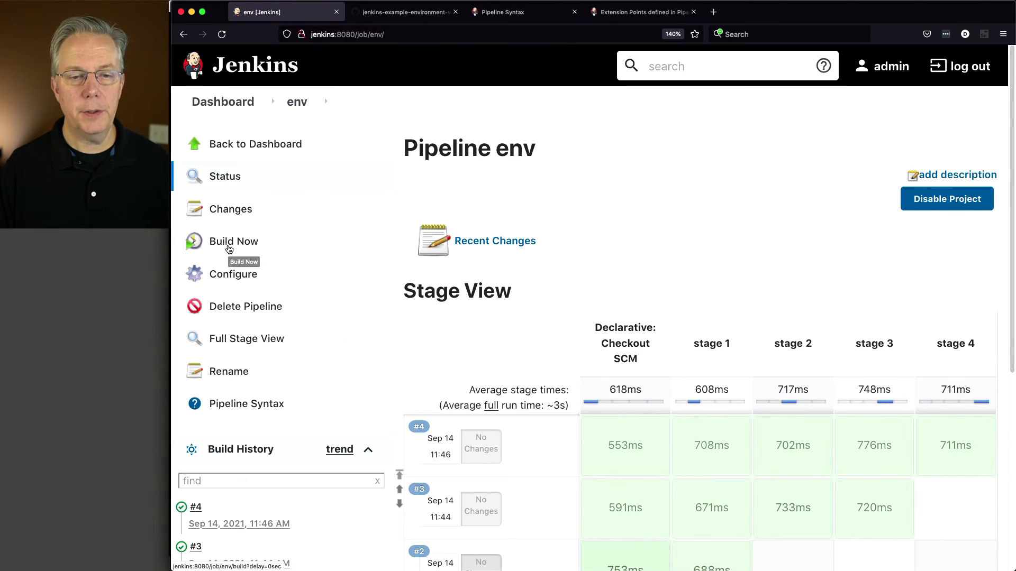
click(233, 241)
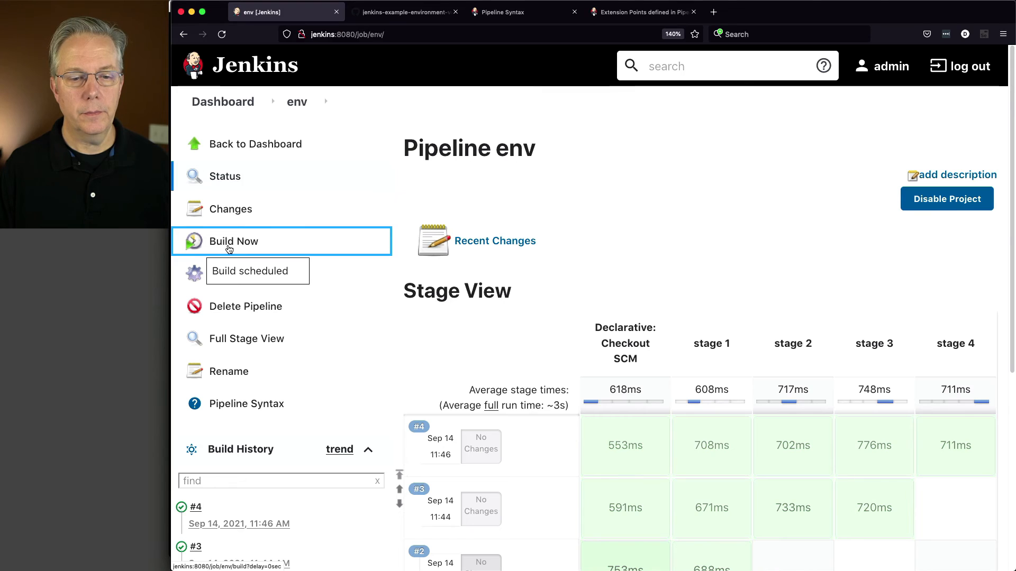
Show build #5's console output and highlight the line about masking AAA_SECRET_TEXT.
click(234, 241)
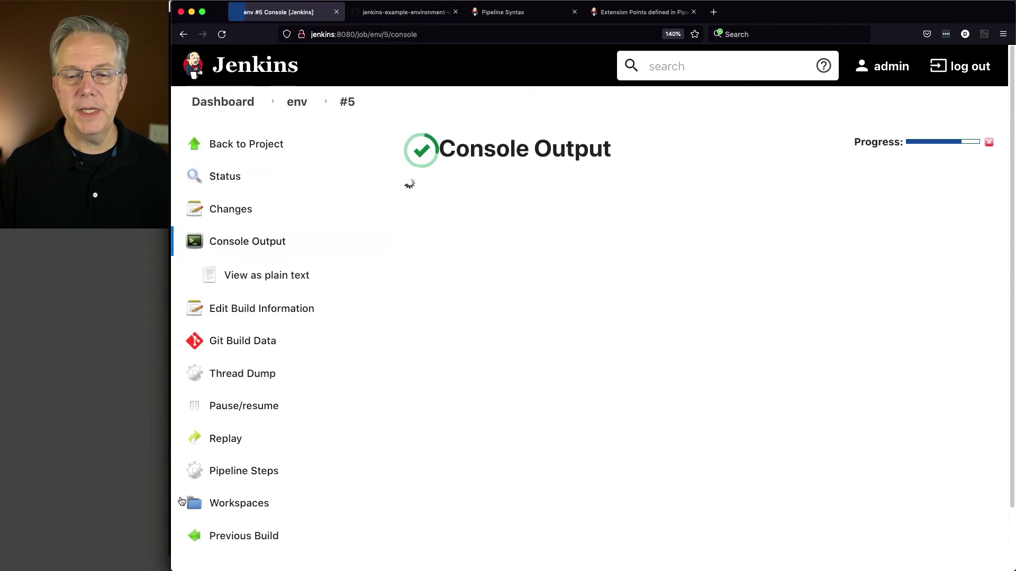
scroll(down, 3)
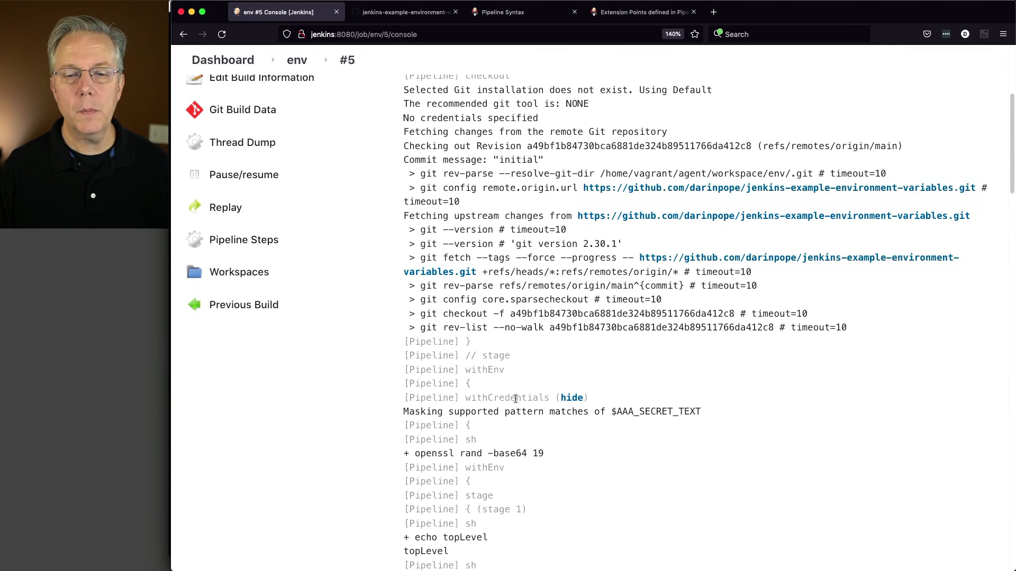
scroll(down, 3)
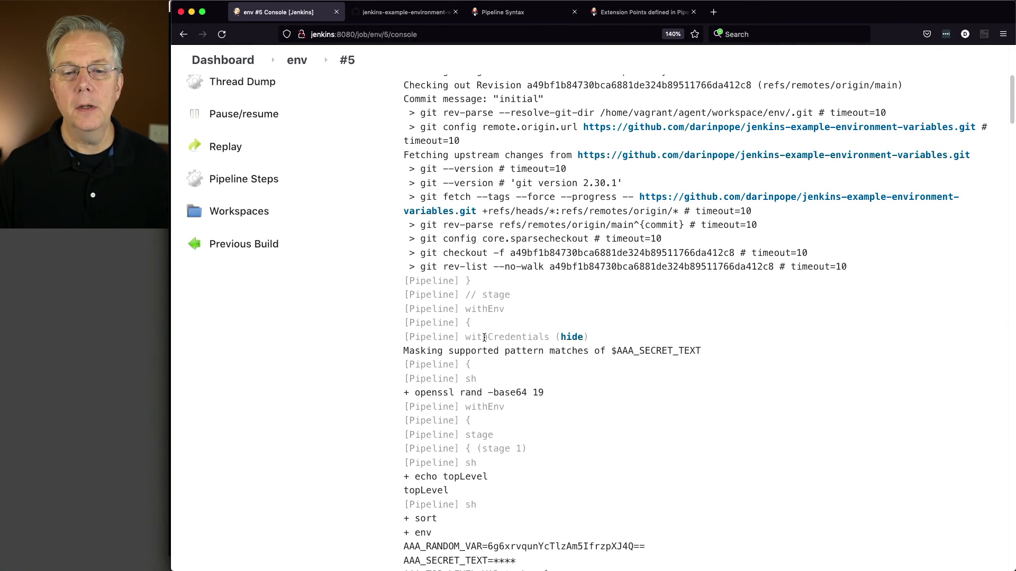
double_click(507, 337)
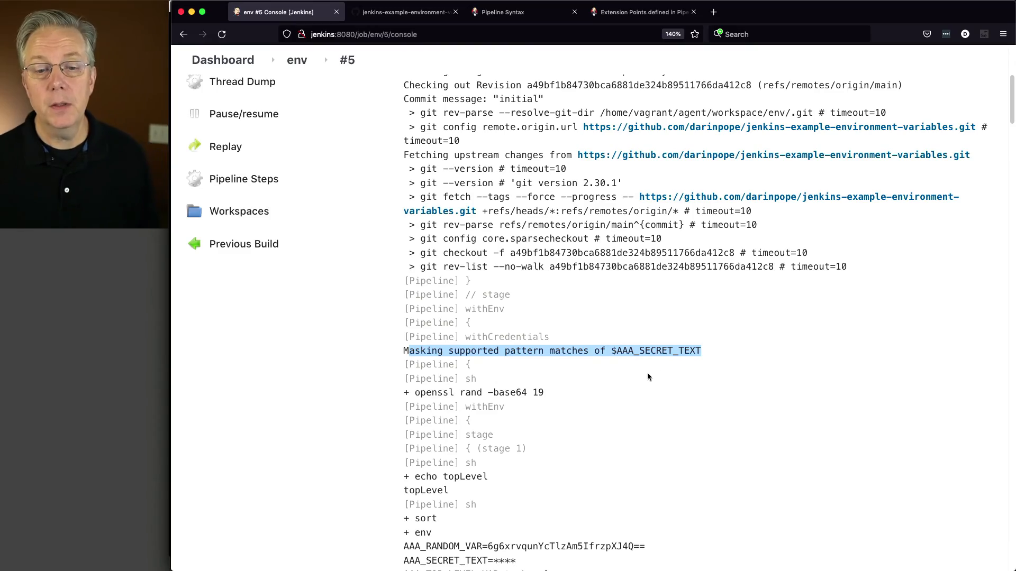
Find and highlight the masked AAA_SECRET_TEXT=**** line further down the log.
scroll(down, 3)
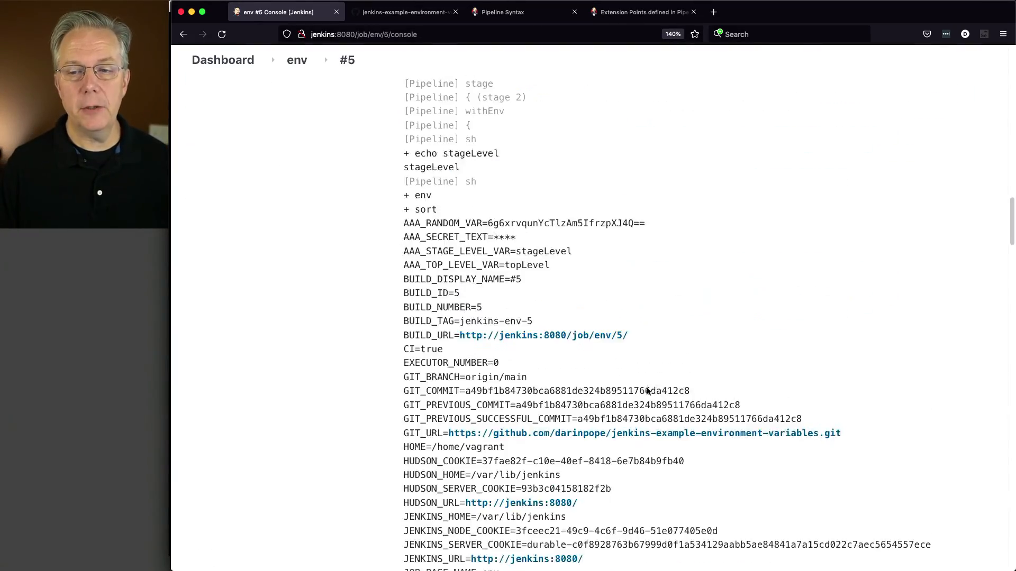
scroll(down, 3)
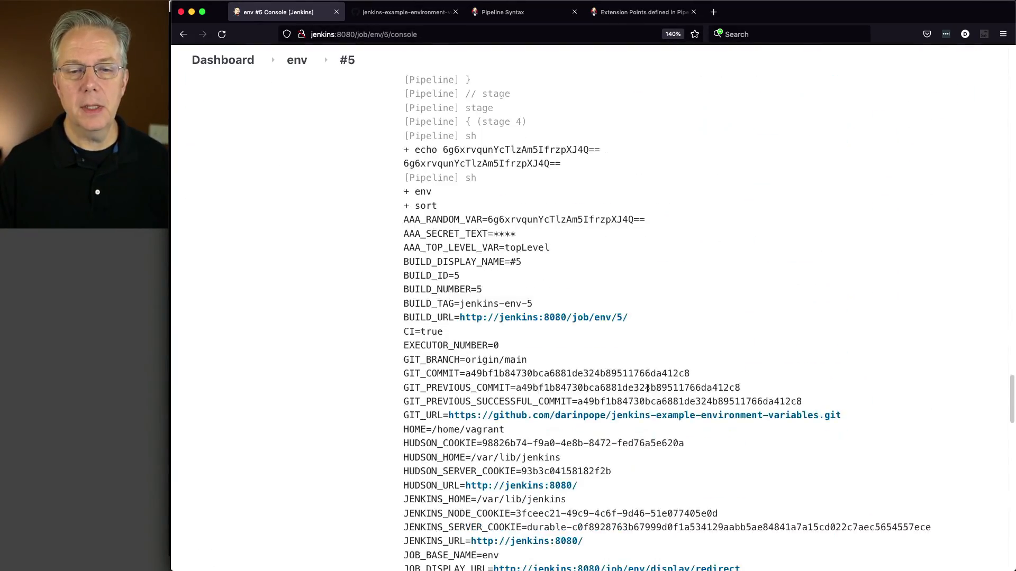
scroll(down, 3)
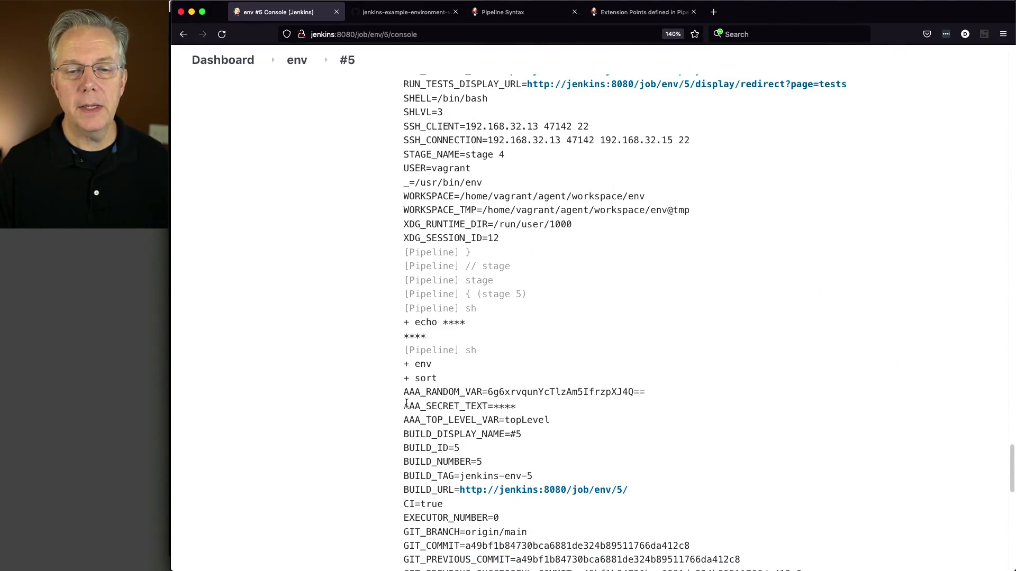
double_click(434, 321)
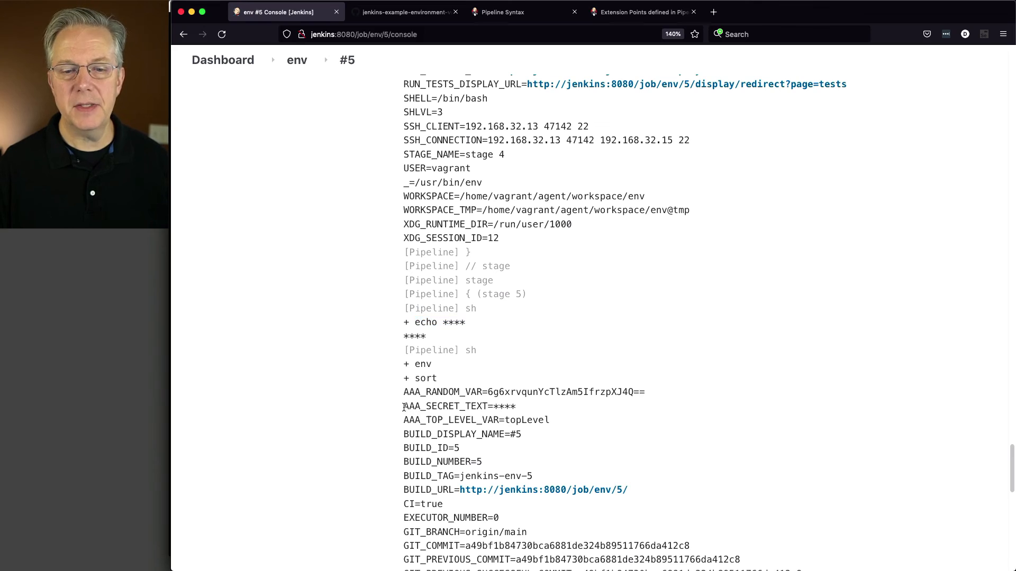
drag(403, 407, 515, 406)
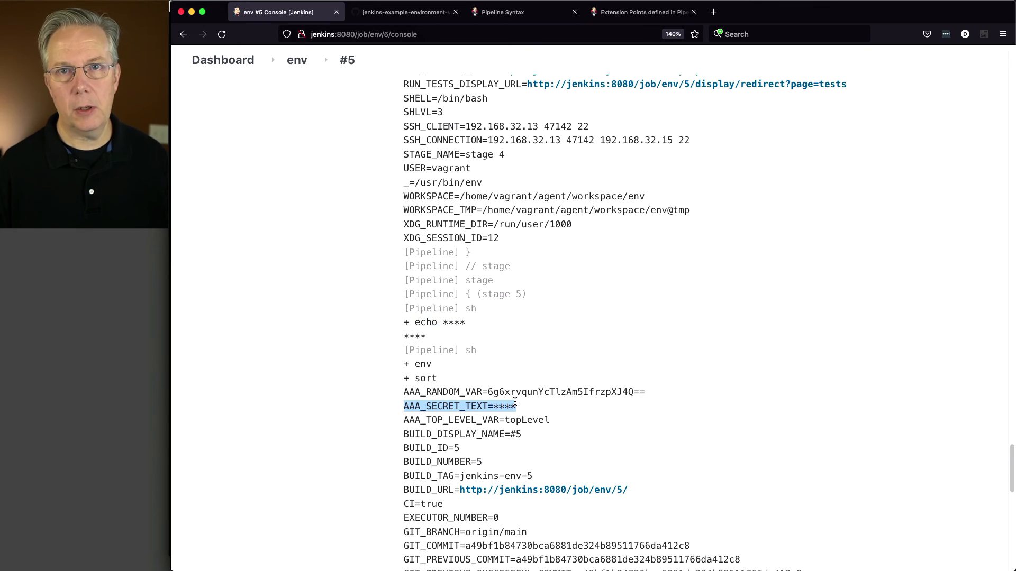